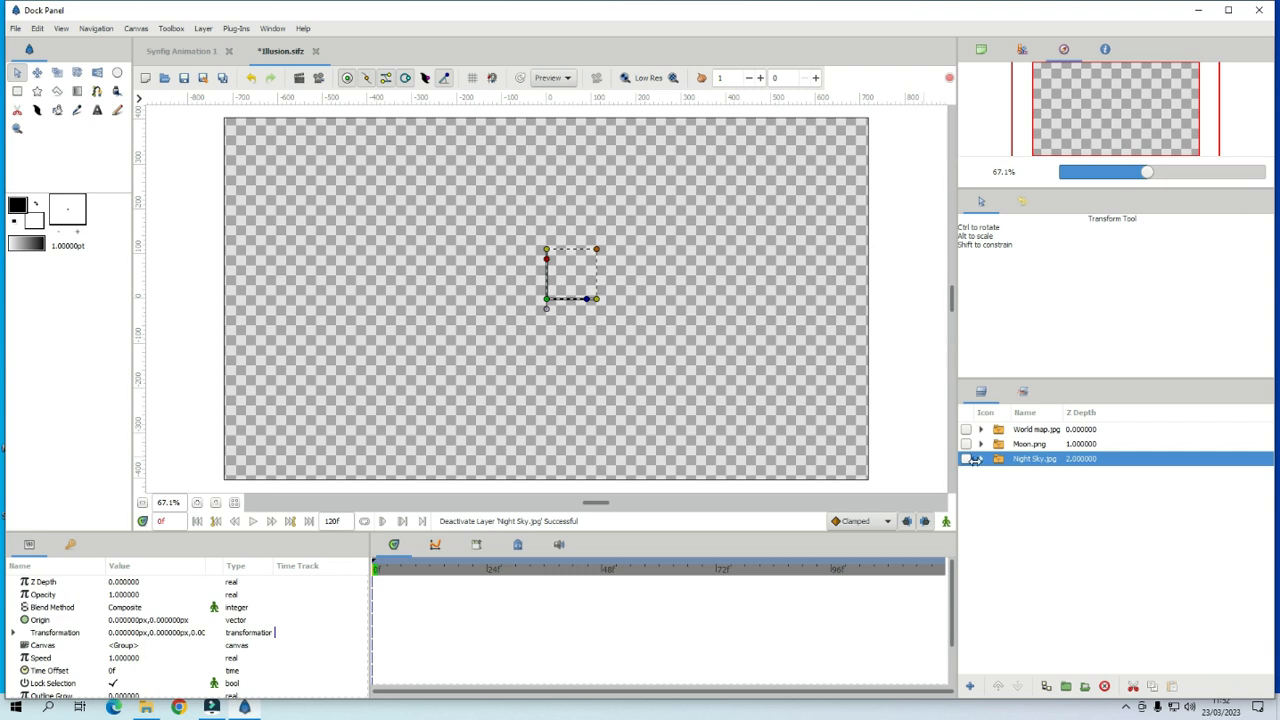
- Show the Night Sky.jpg layer and pick the Circle tool
click(965, 458)
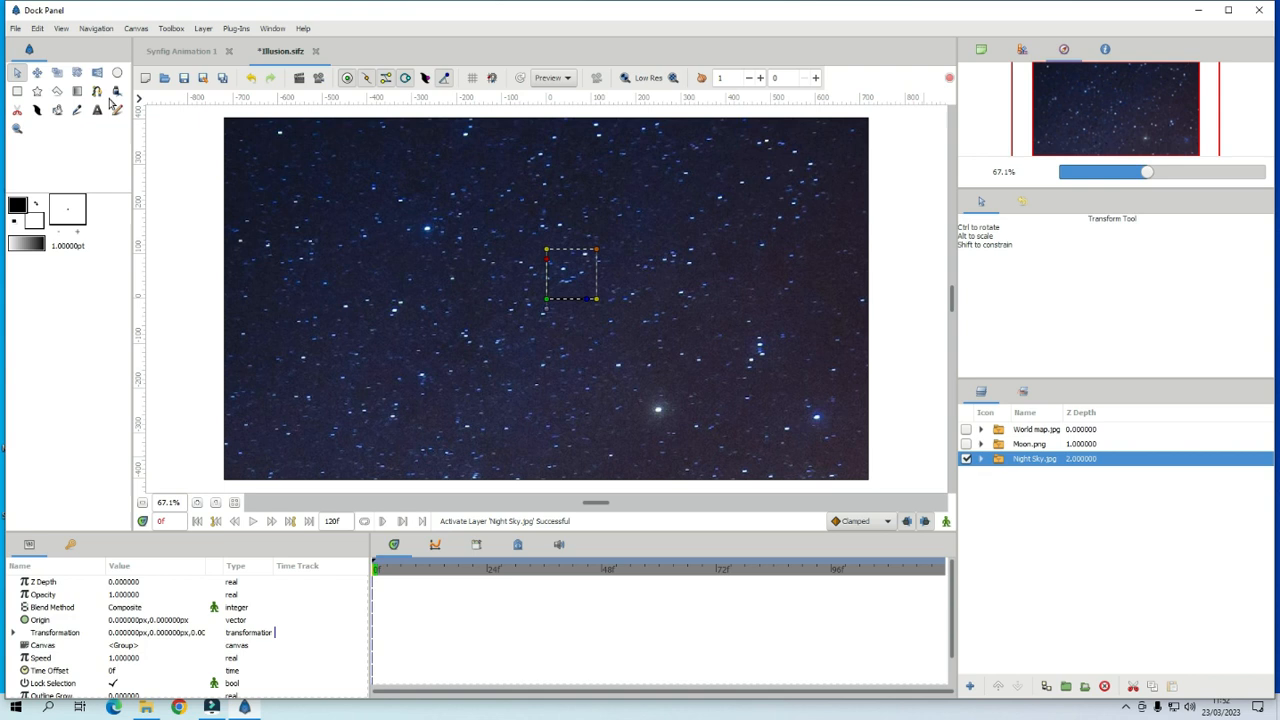
click(116, 72)
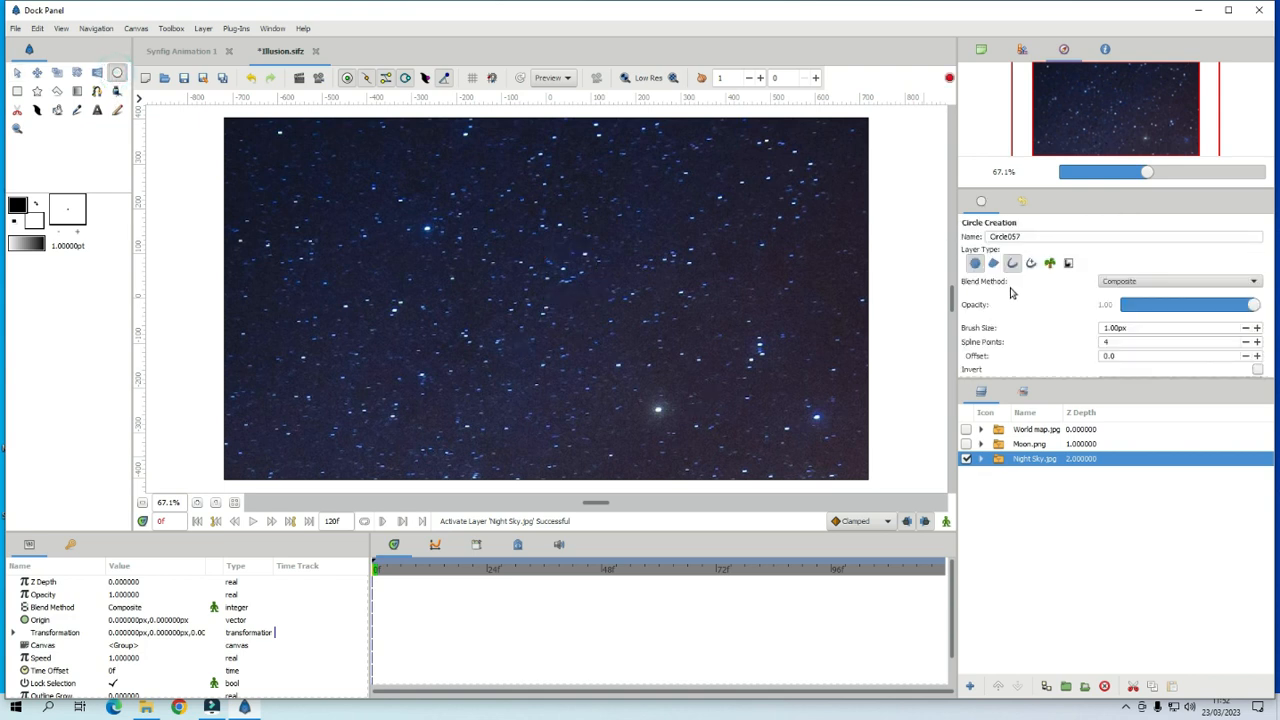
mouse_move(1013, 275)
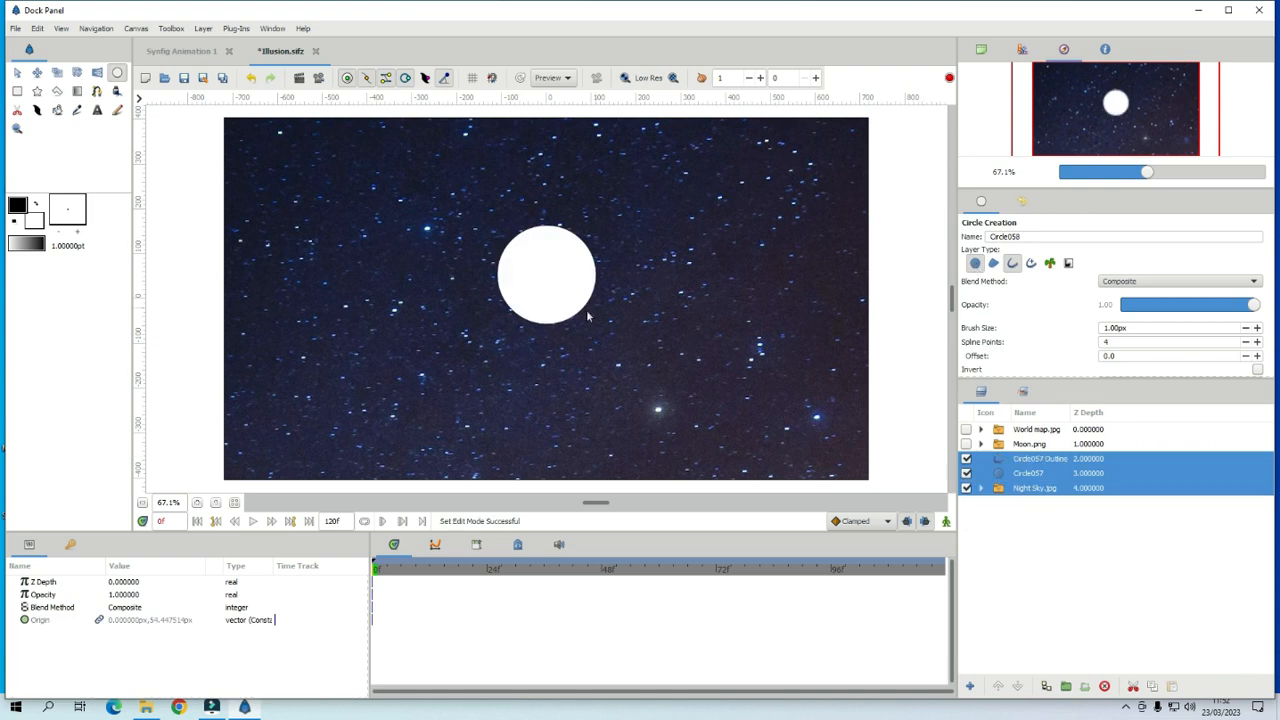
mouse_move(1113, 462)
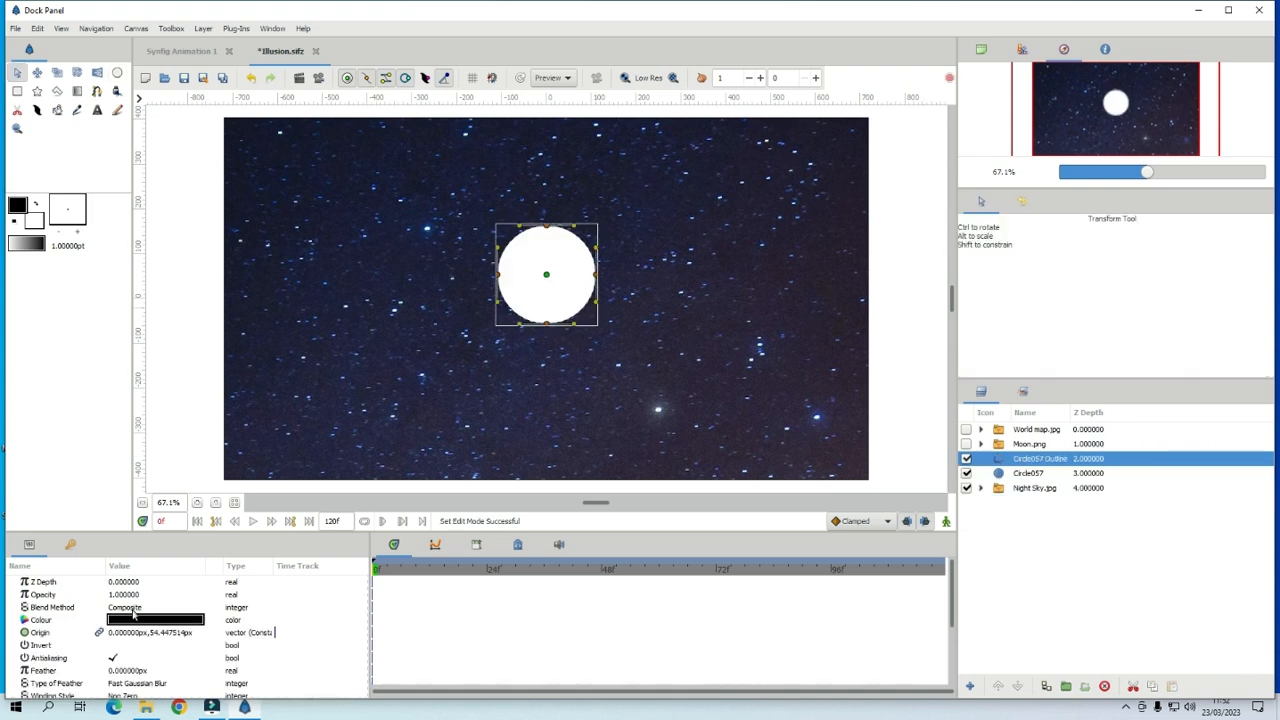
- Set the outline's Blend Method to Onto and Circle057's to Alpha Over
click(155, 607)
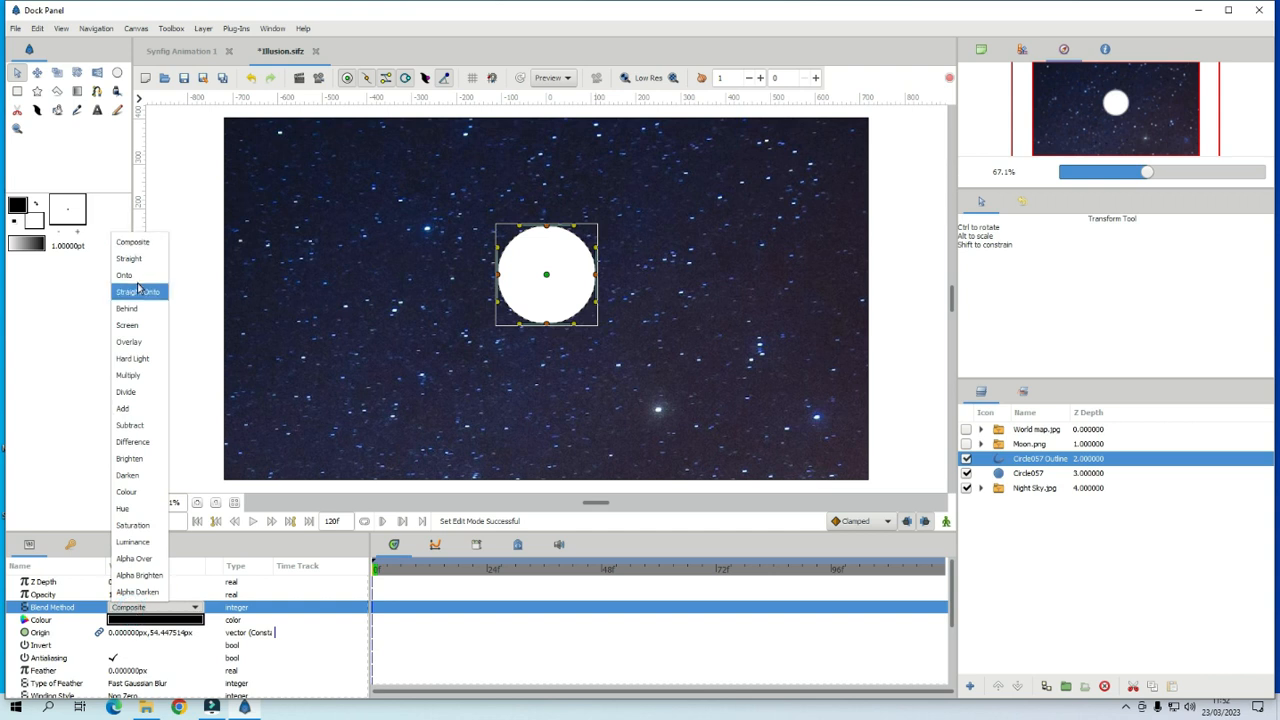
click(124, 275)
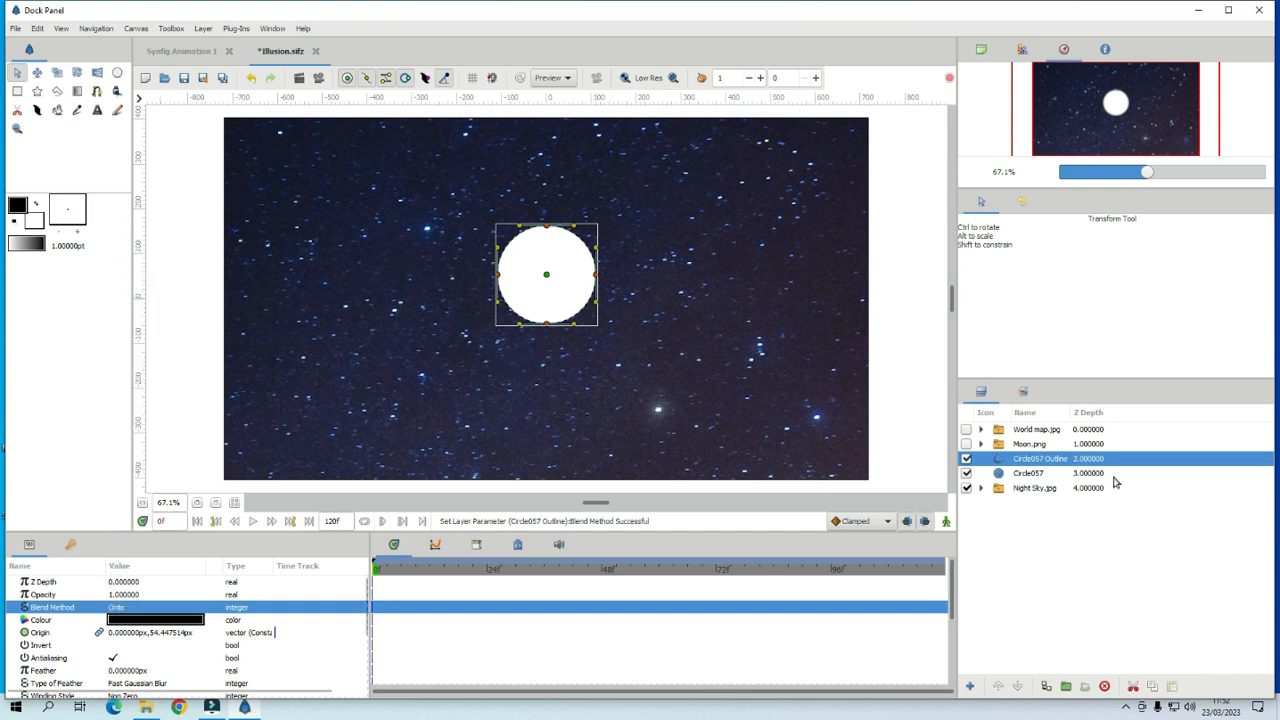
click(1029, 473)
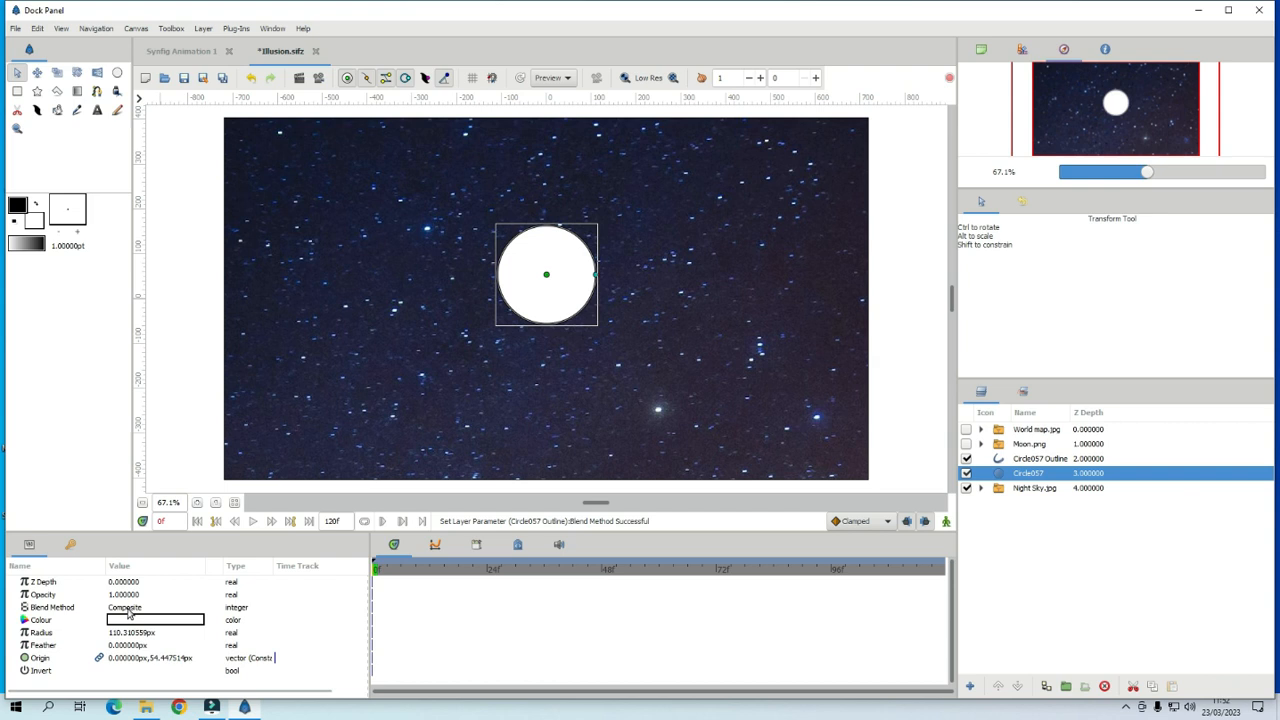
click(155, 607)
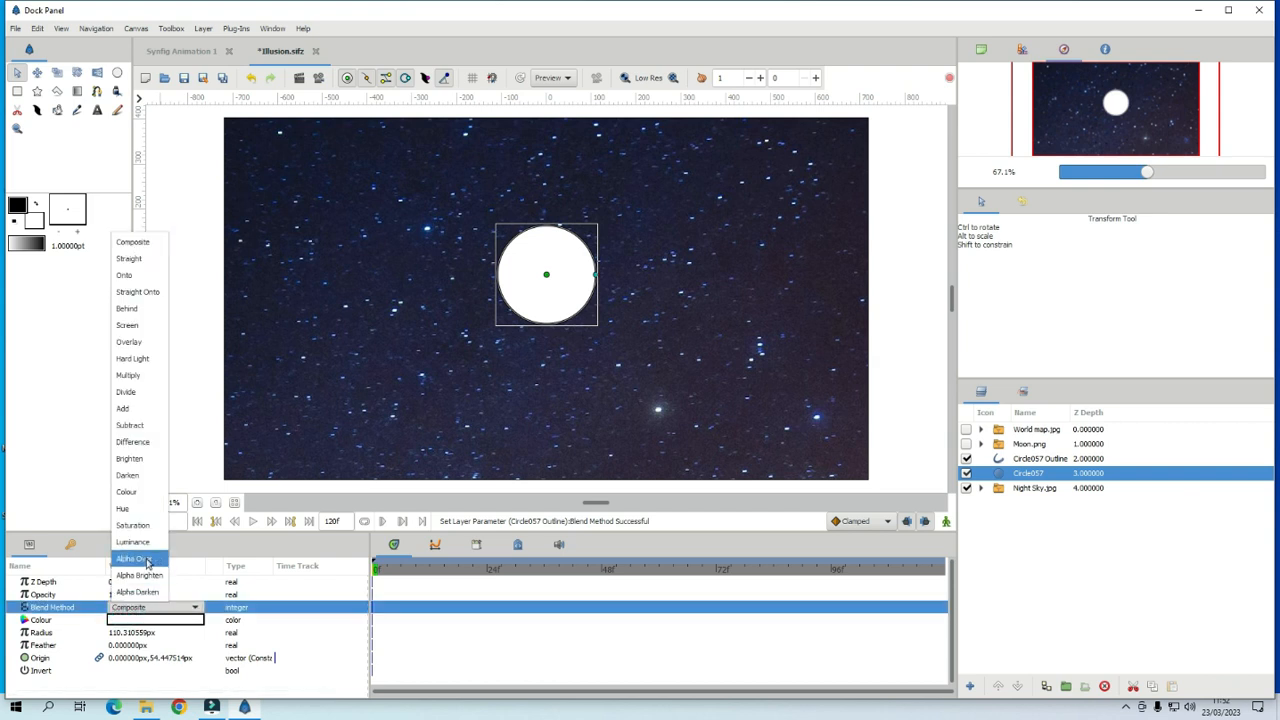
click(135, 558)
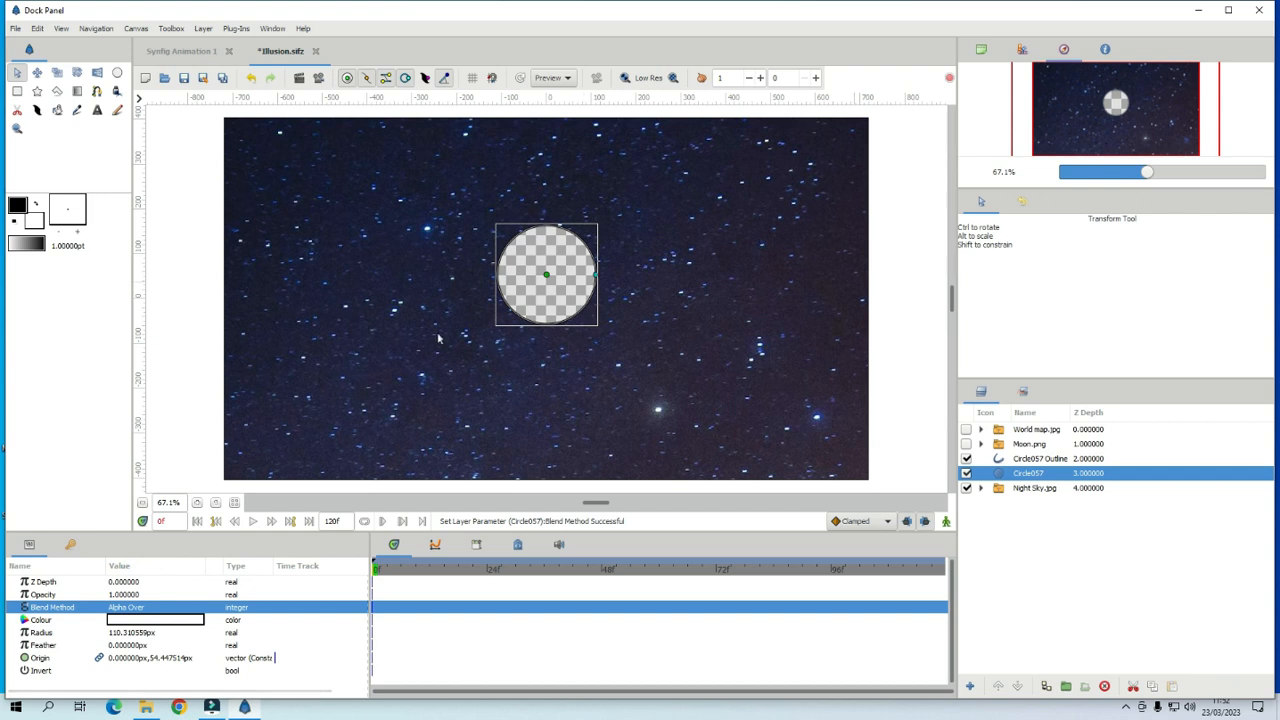
mouse_move(987, 462)
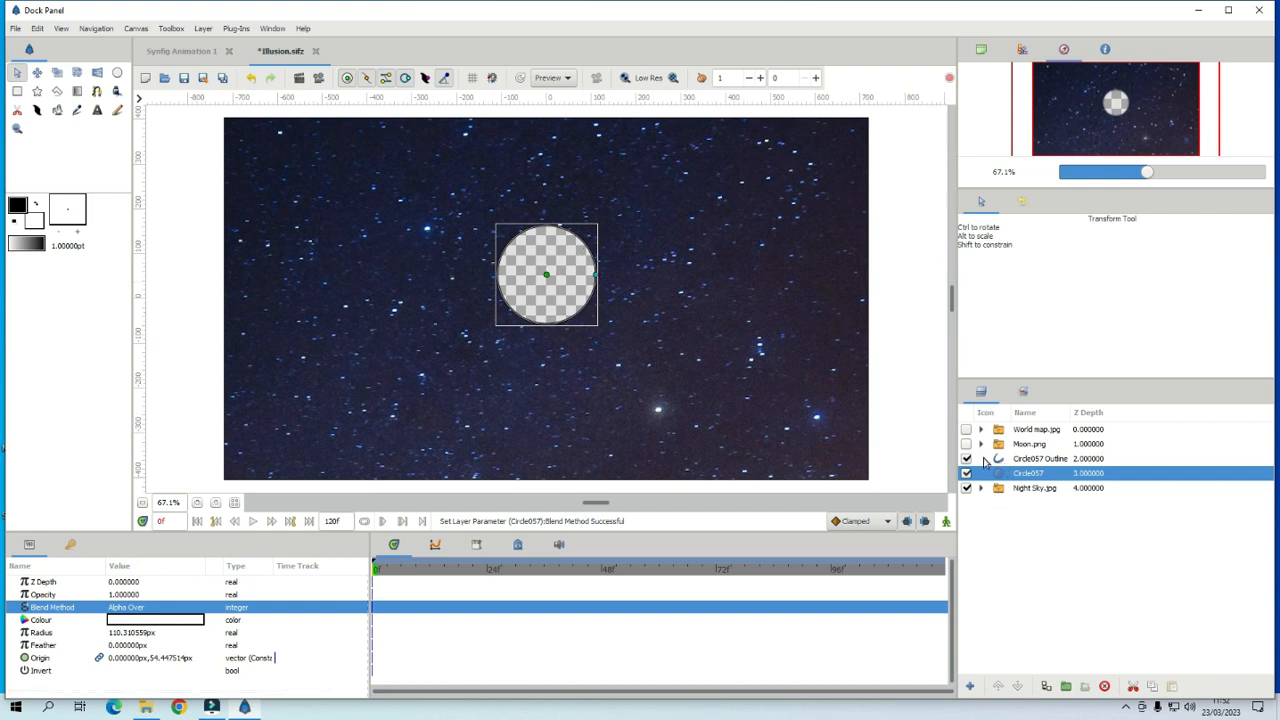
- Select a layer in the Layers panel to group the hole with the night sky
click(1040, 458)
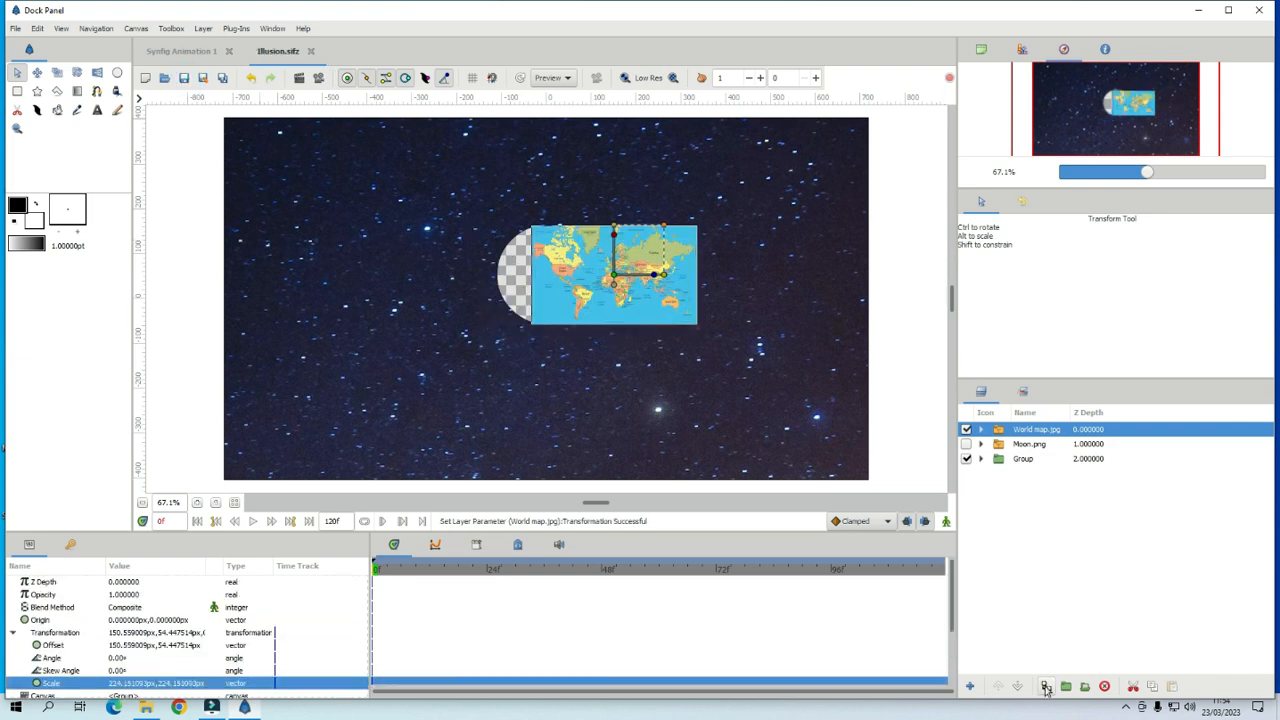
- Duplicate World map.jpg twice and group the three map copies
click(1046, 686)
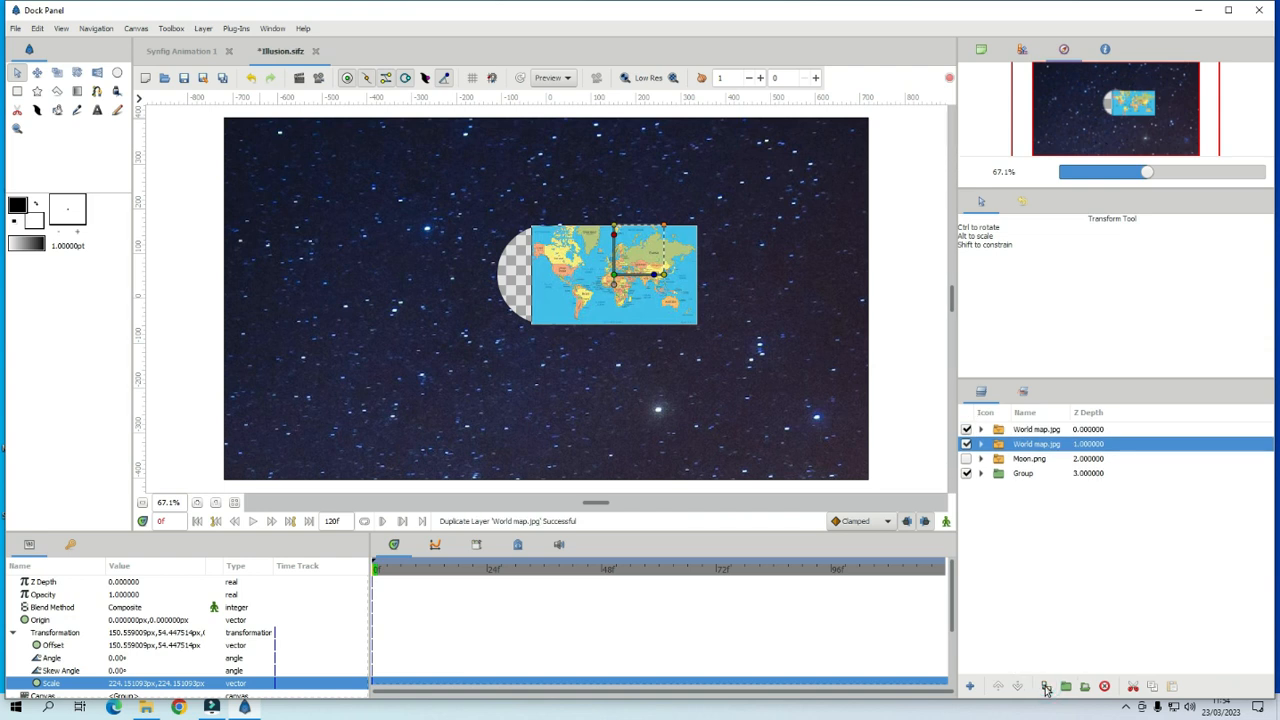
click(1047, 686)
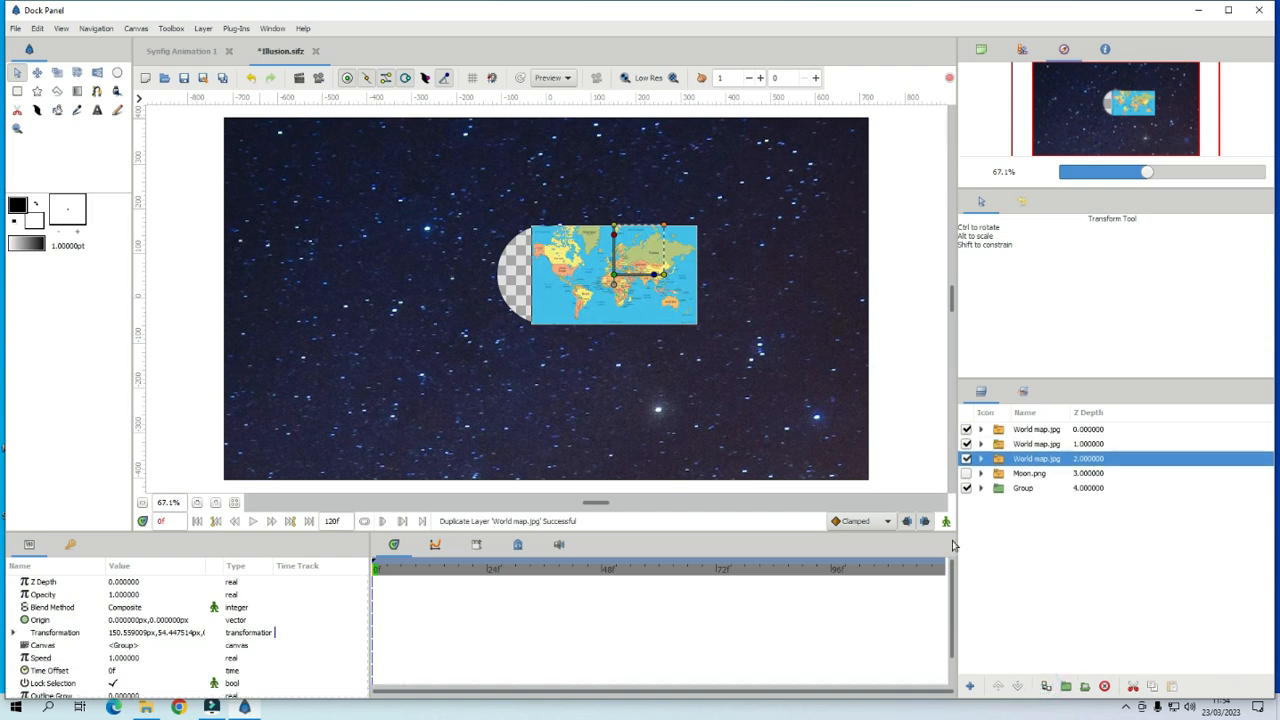
mouse_move(635, 296)
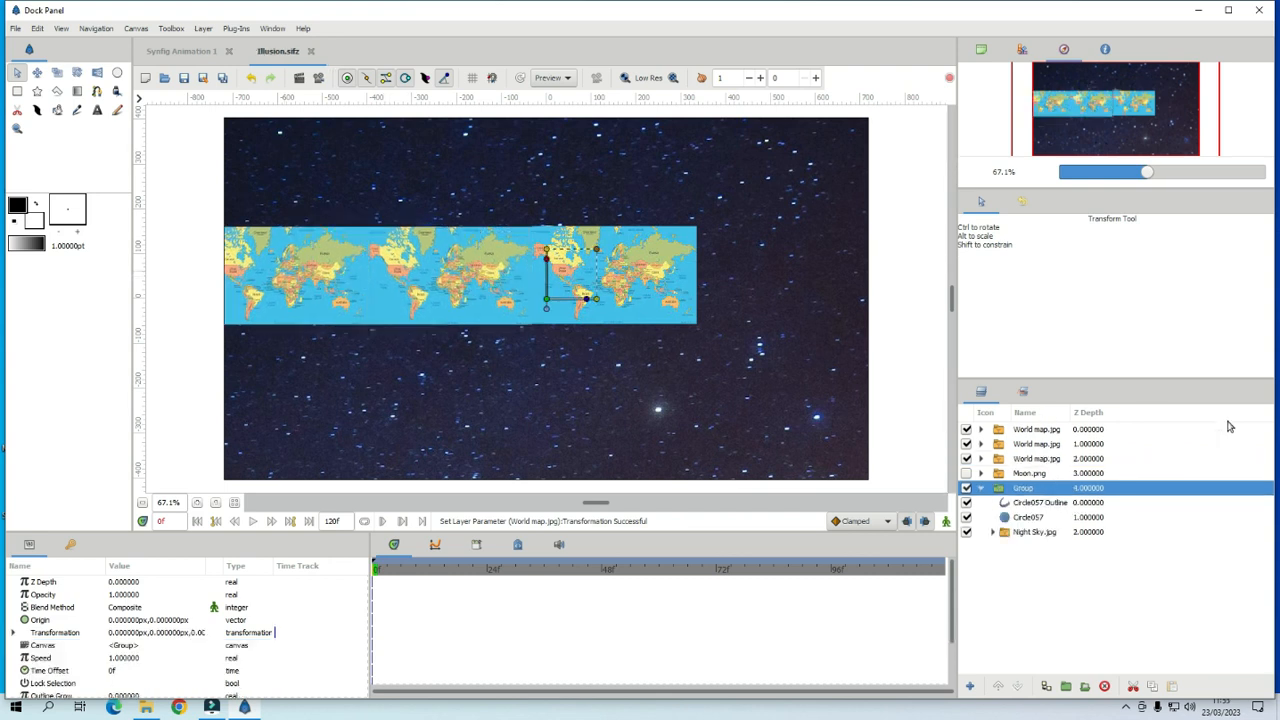
click(1037, 429)
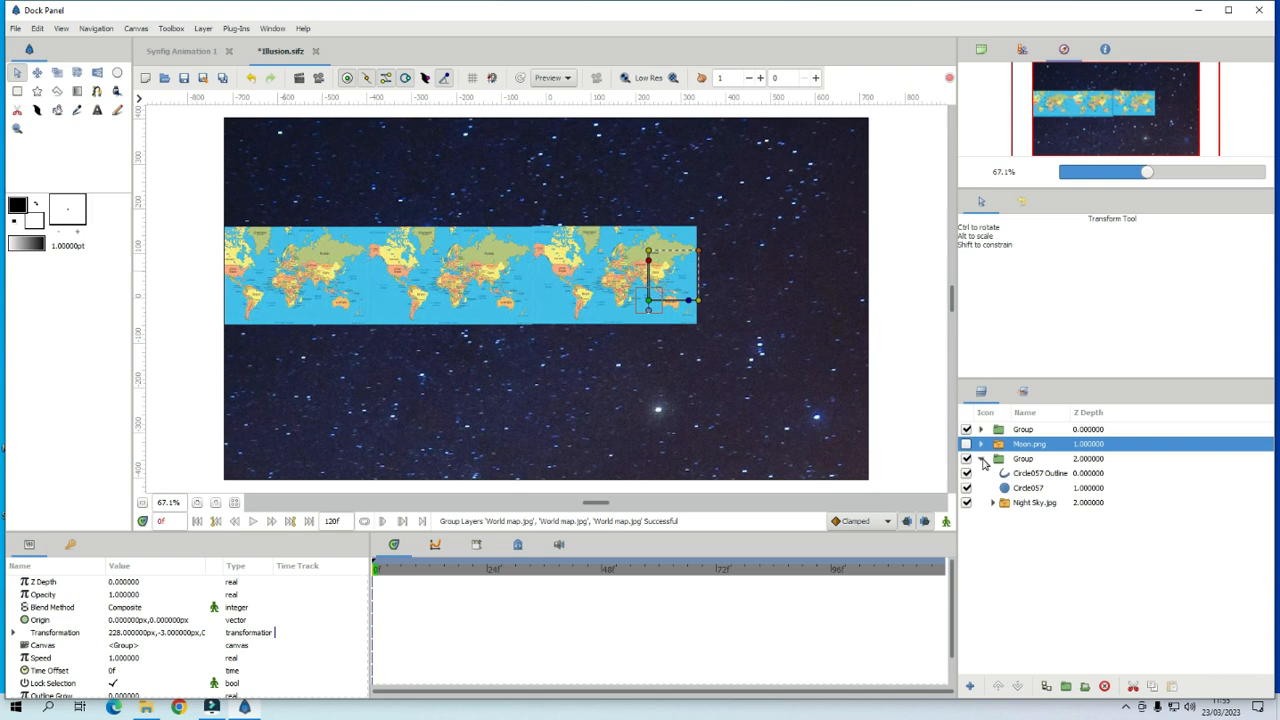
- Lower the map strip beneath the circle hole group, then select Night Sky.jpg
click(1023, 458)
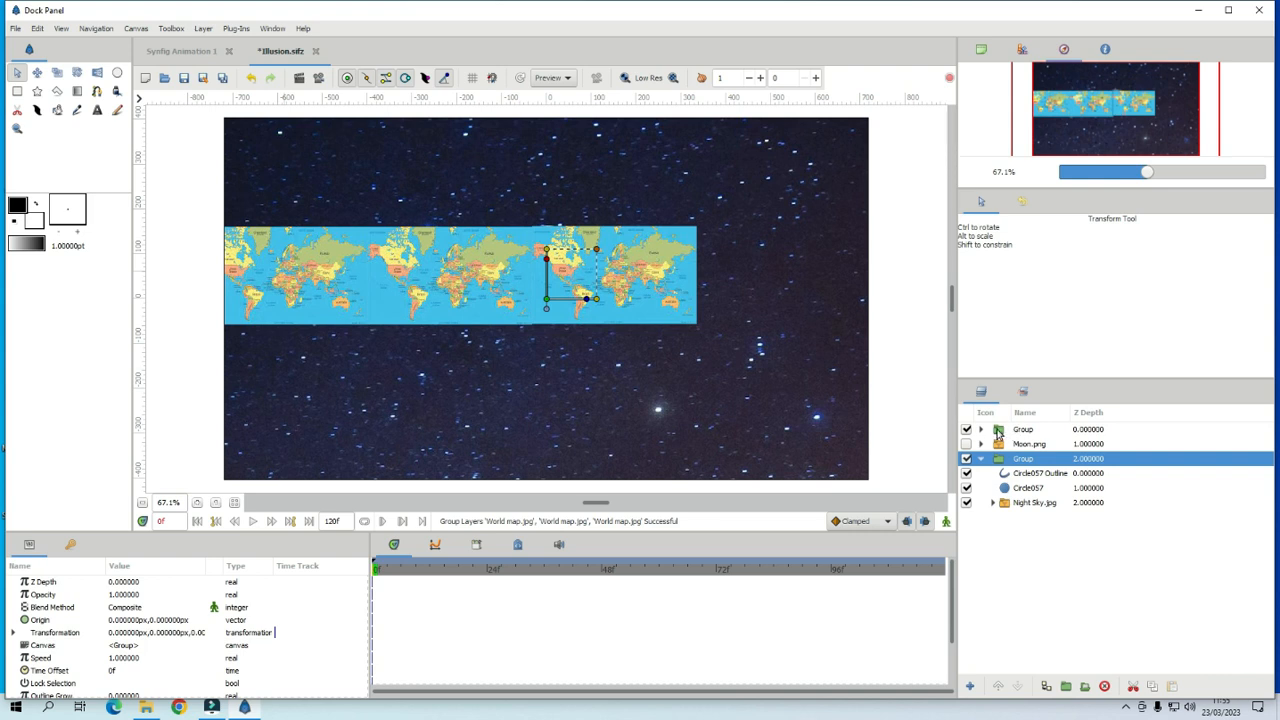
click(1022, 429)
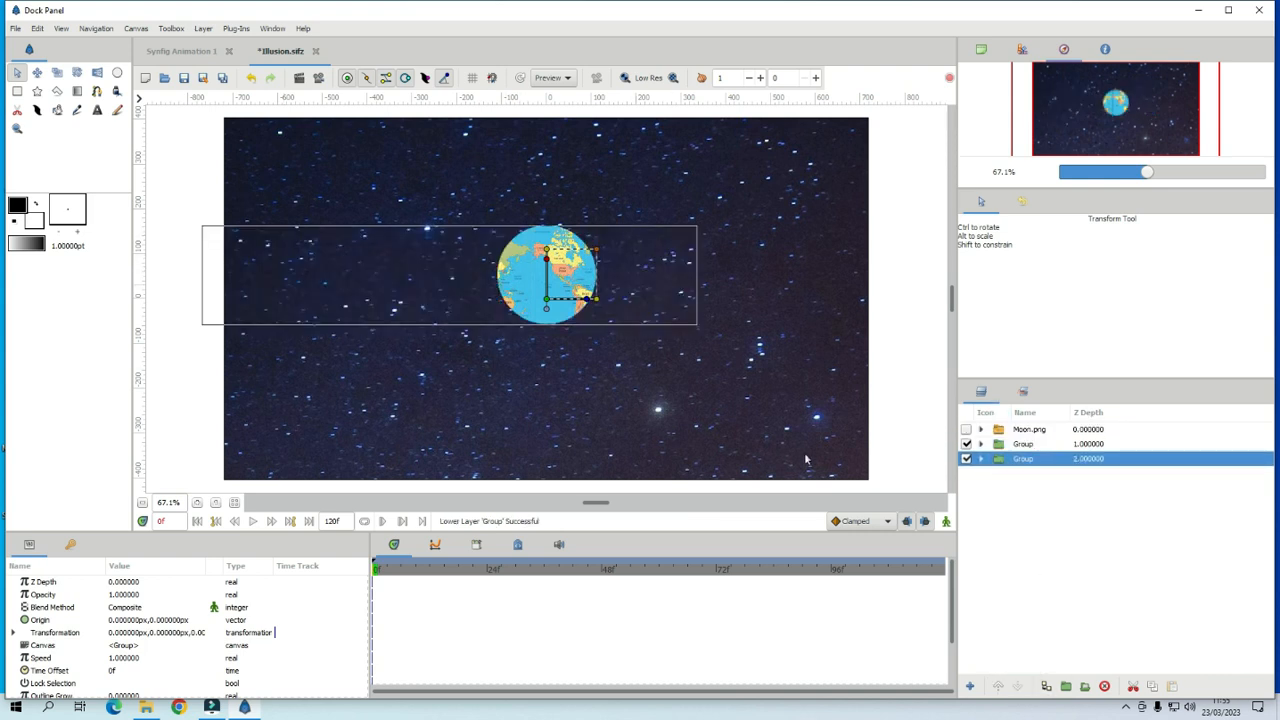
click(981, 443)
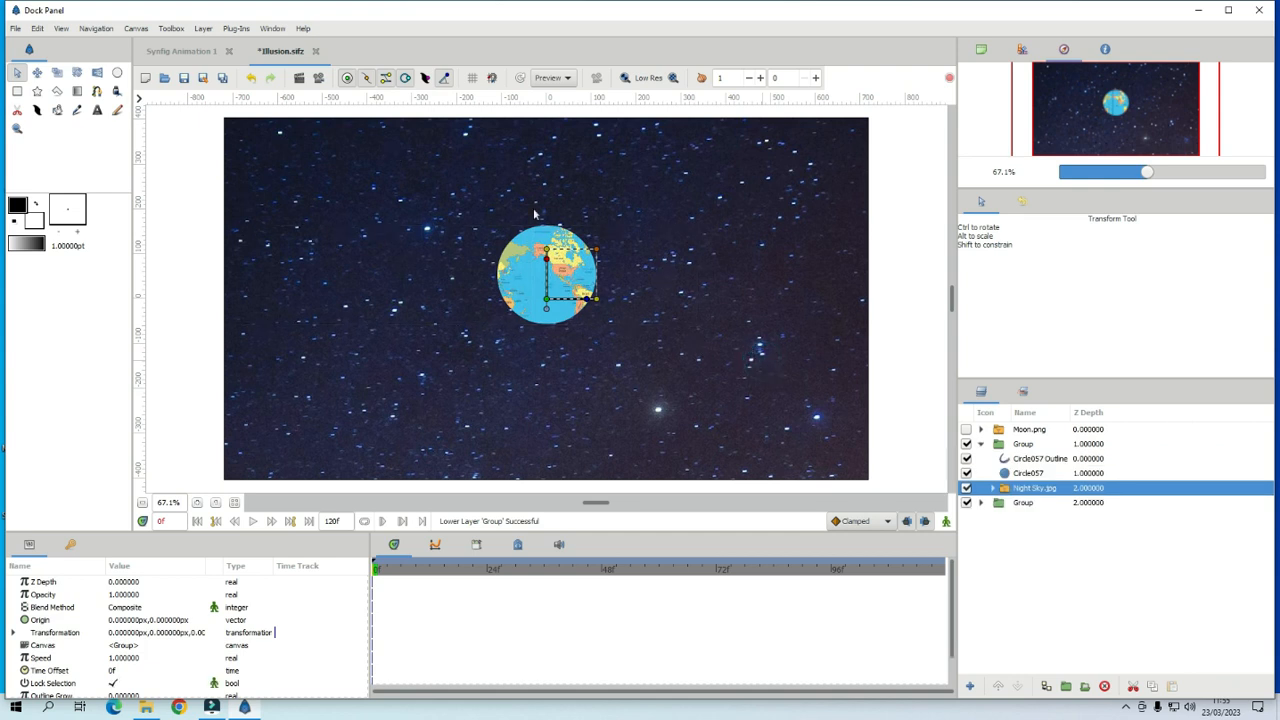
mouse_move(550, 305)
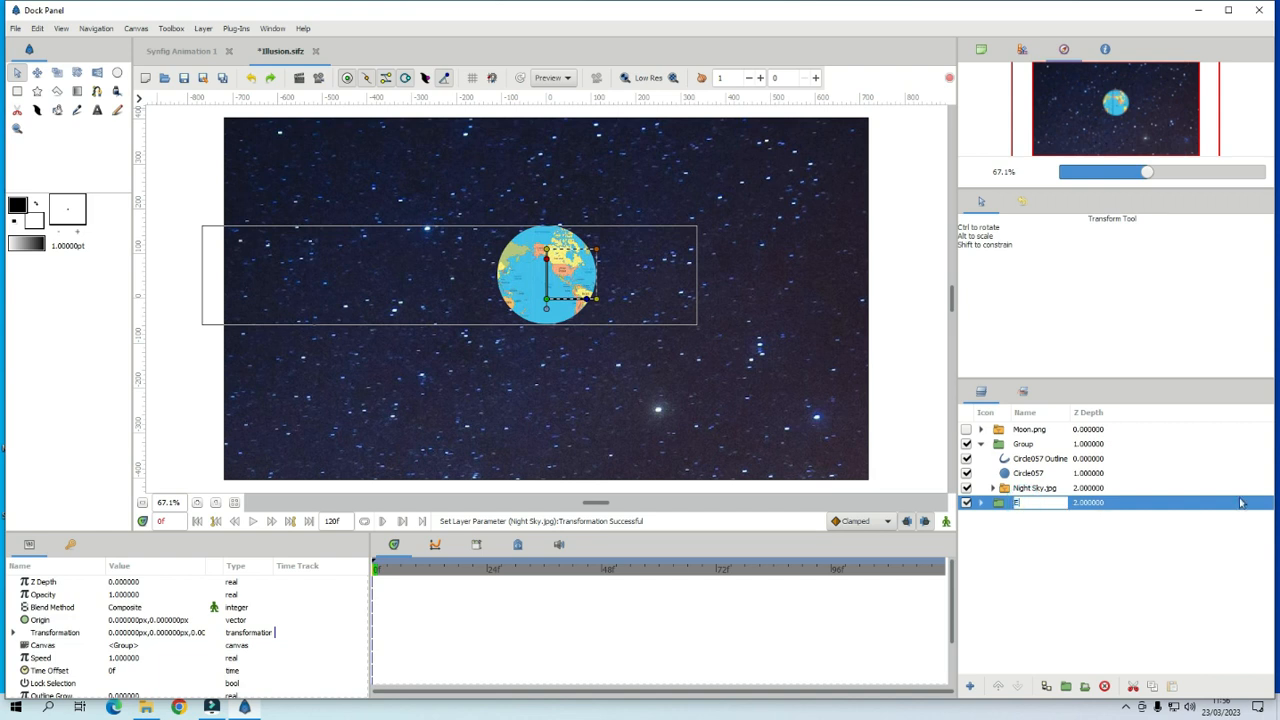
- Rename the map strip group 'Earth' and select a layer in the Layers panel
text(Earth)
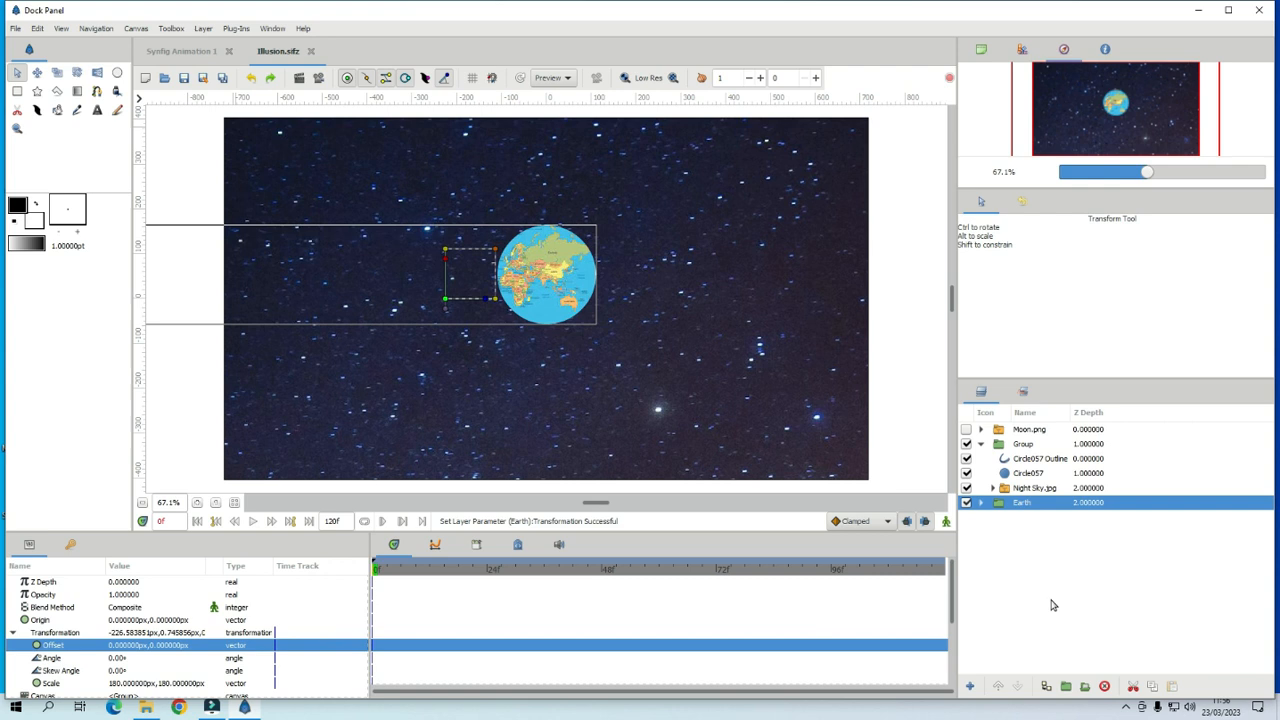
mouse_move(1108, 714)
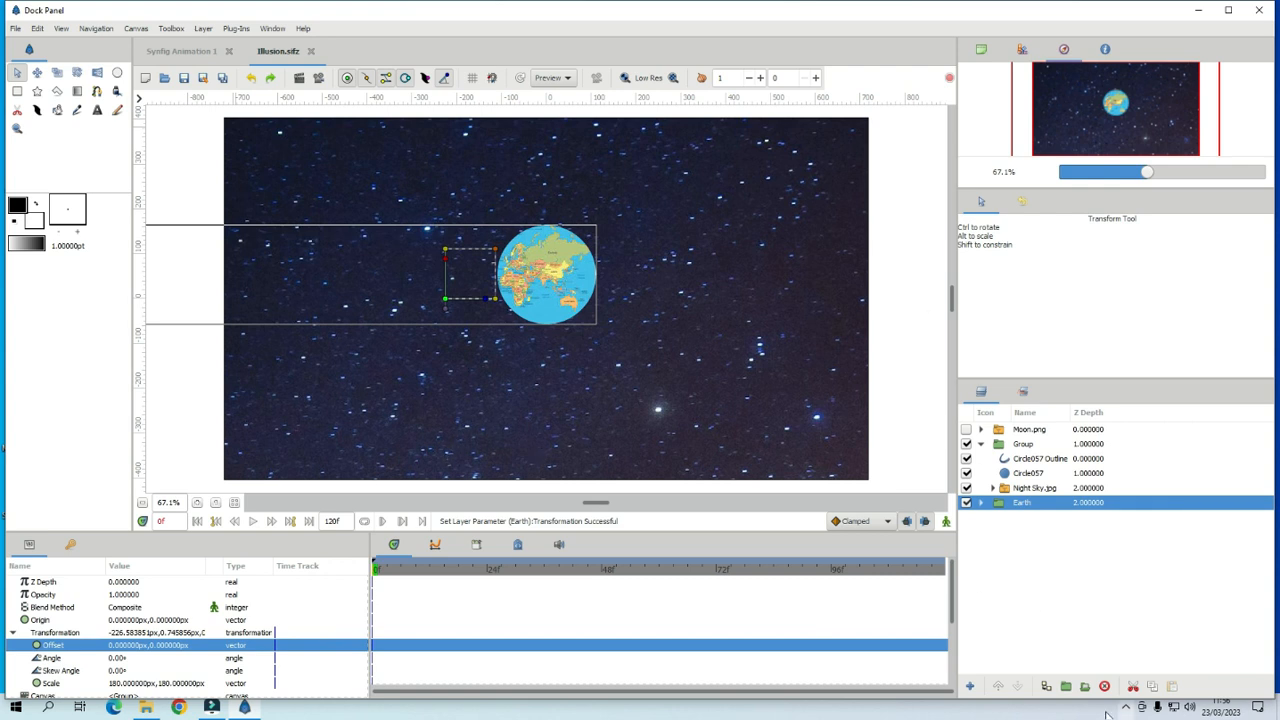
click(1029, 429)
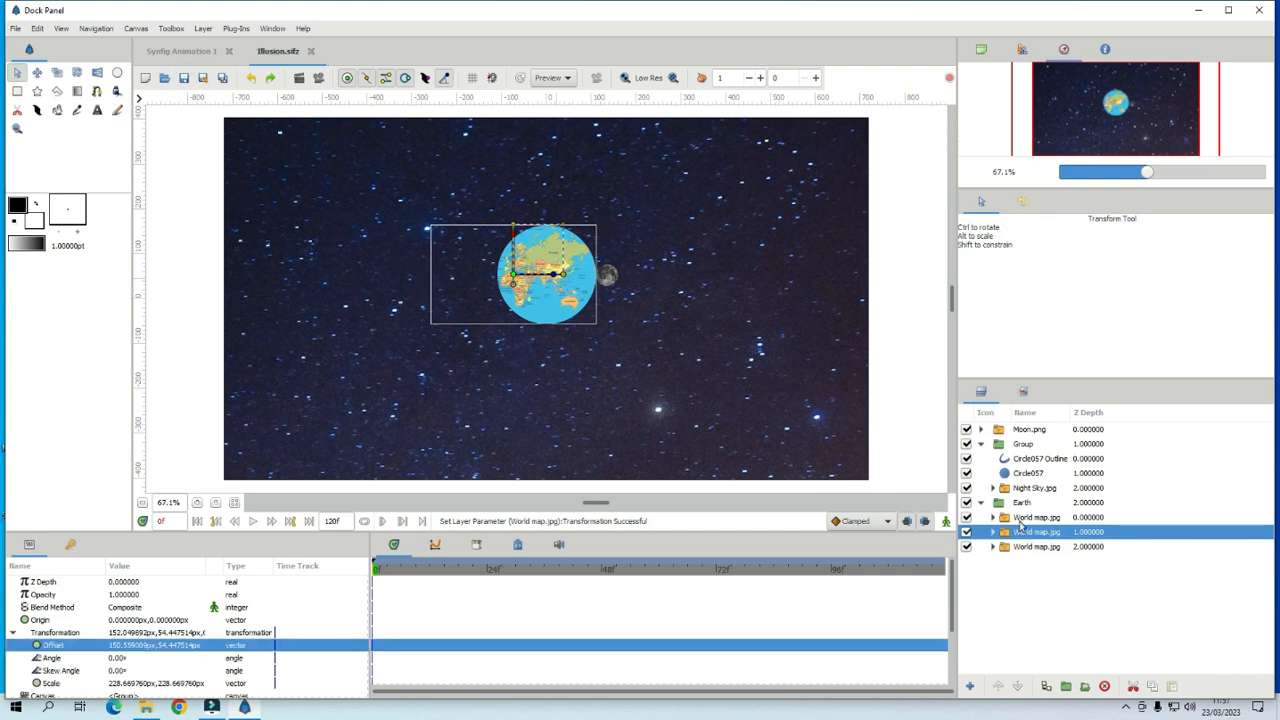
mouse_move(944, 521)
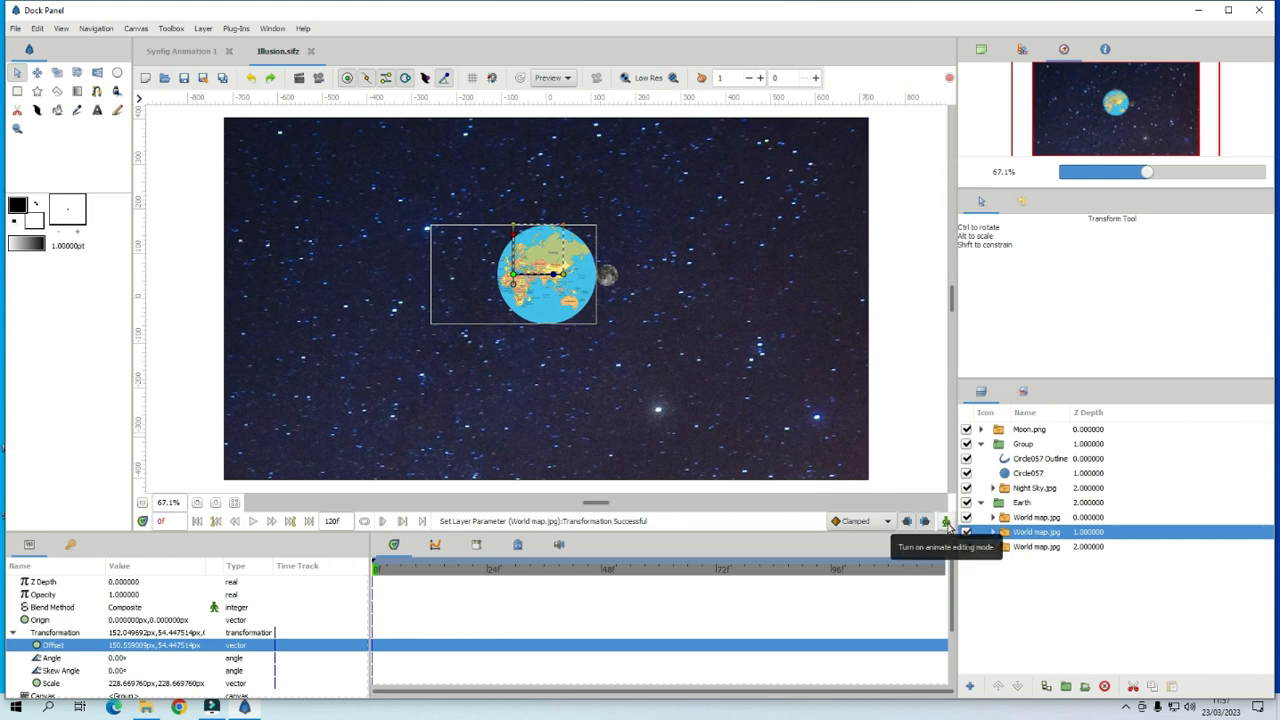
- In animate editing mode, select the Earth group and then Moon.png to move them right
click(945, 521)
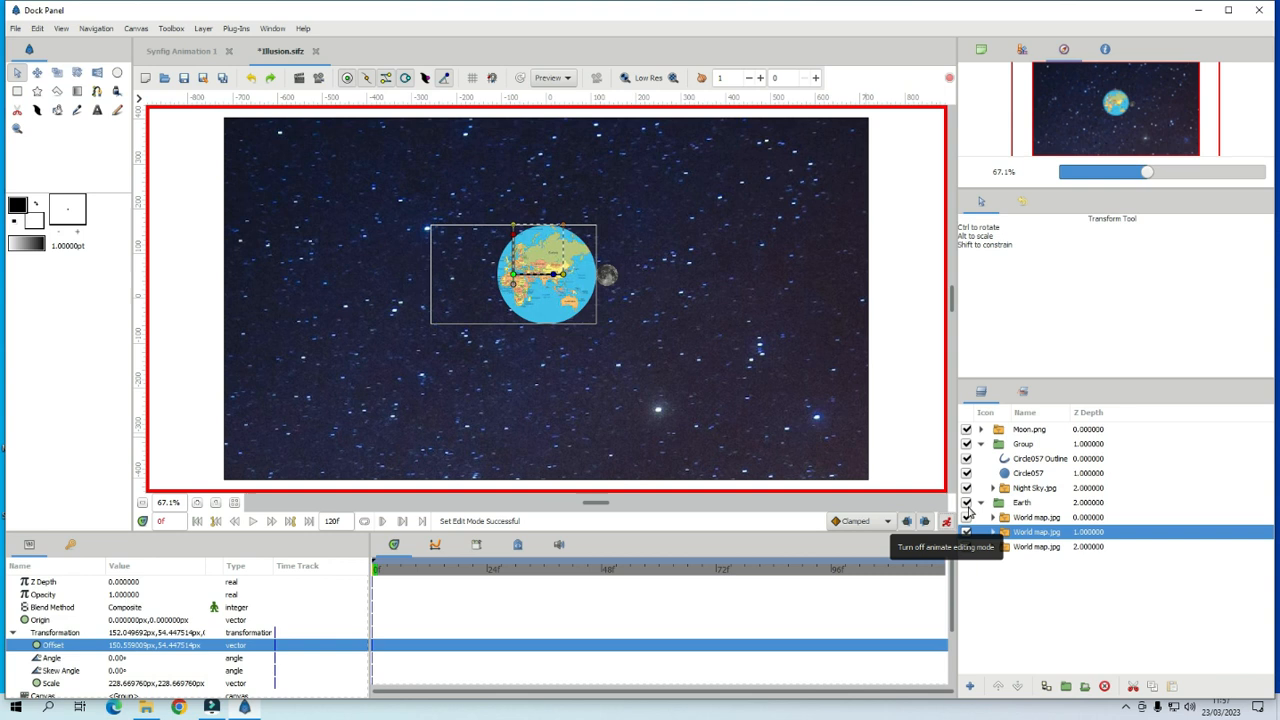
click(1021, 502)
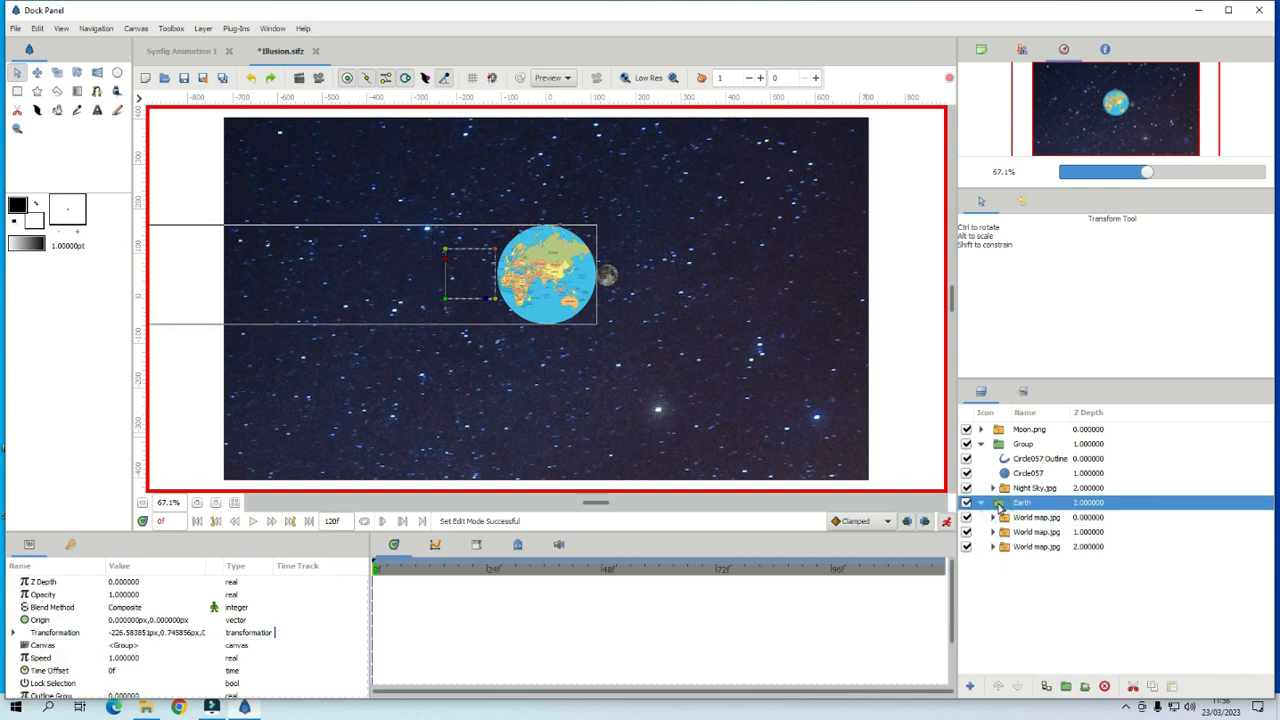
mouse_move(516, 625)
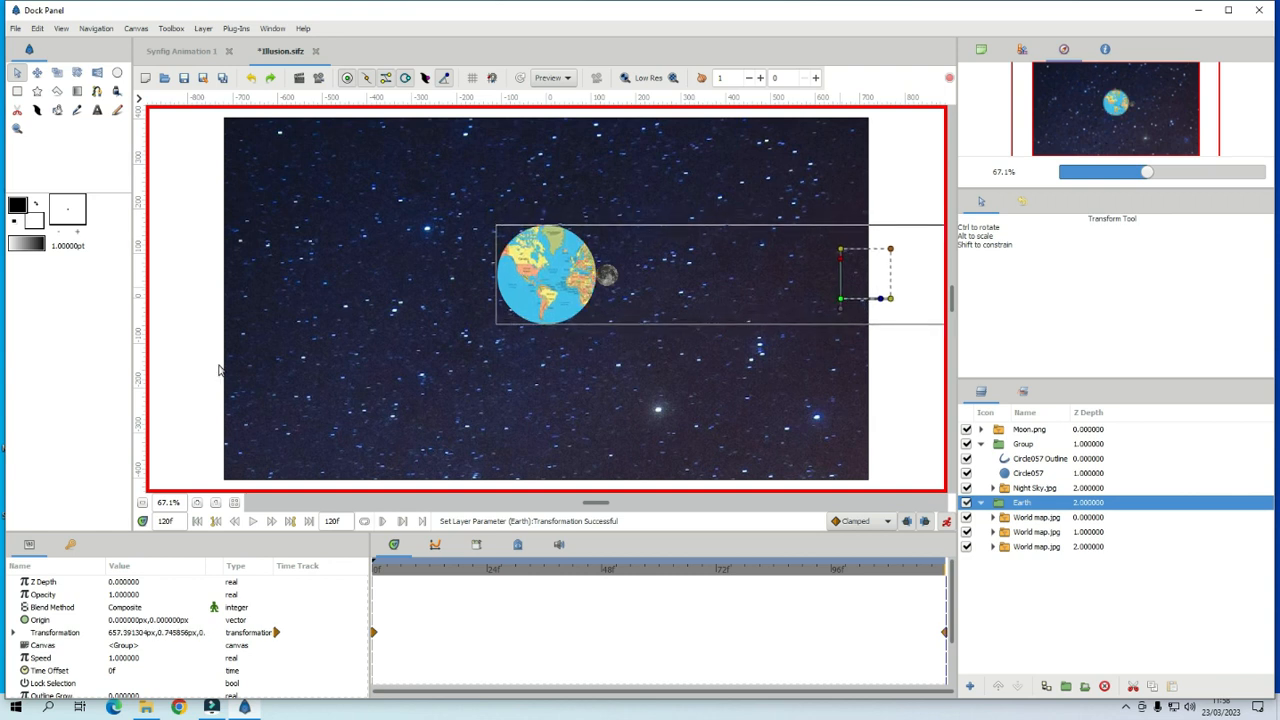
mouse_move(1047, 502)
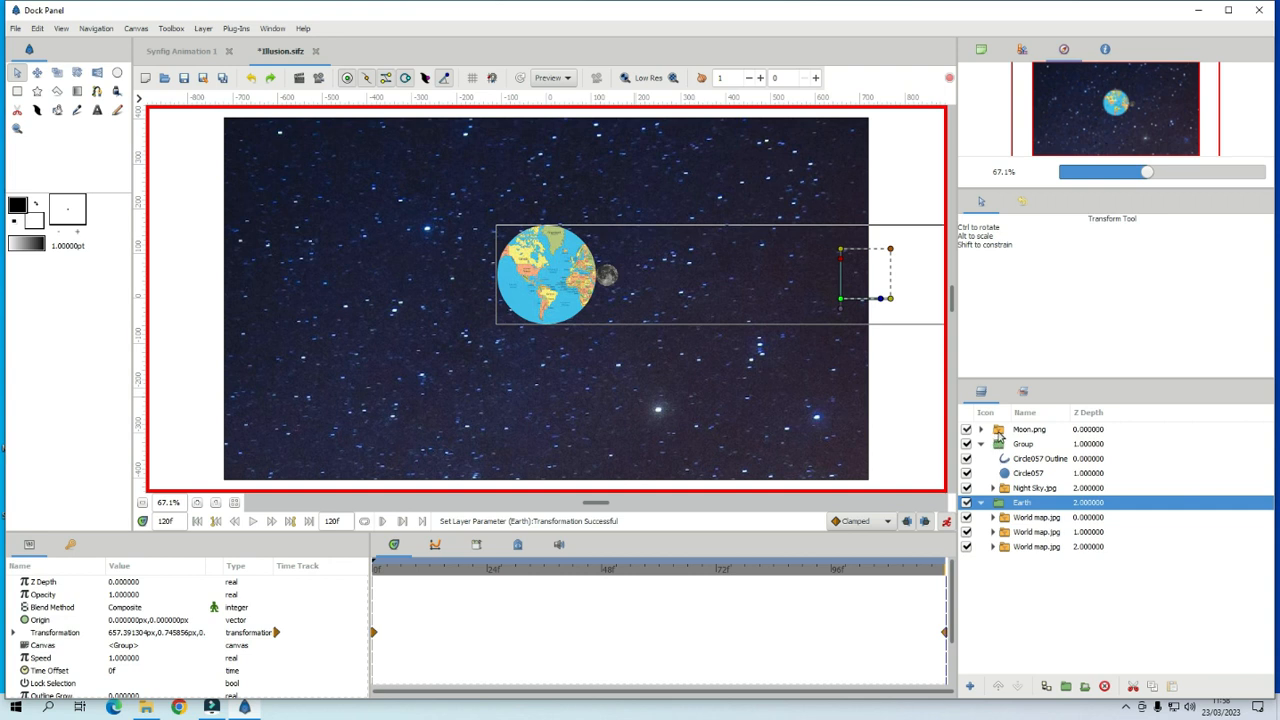
click(1030, 429)
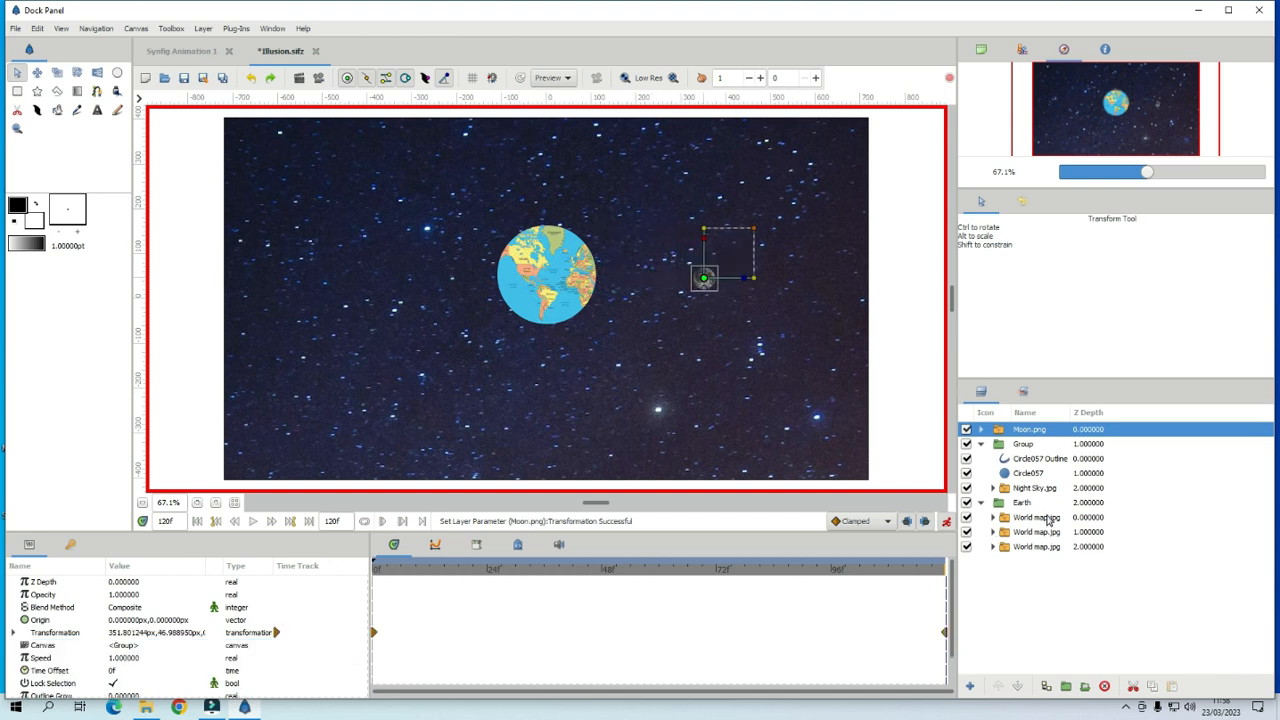
mouse_move(1034, 560)
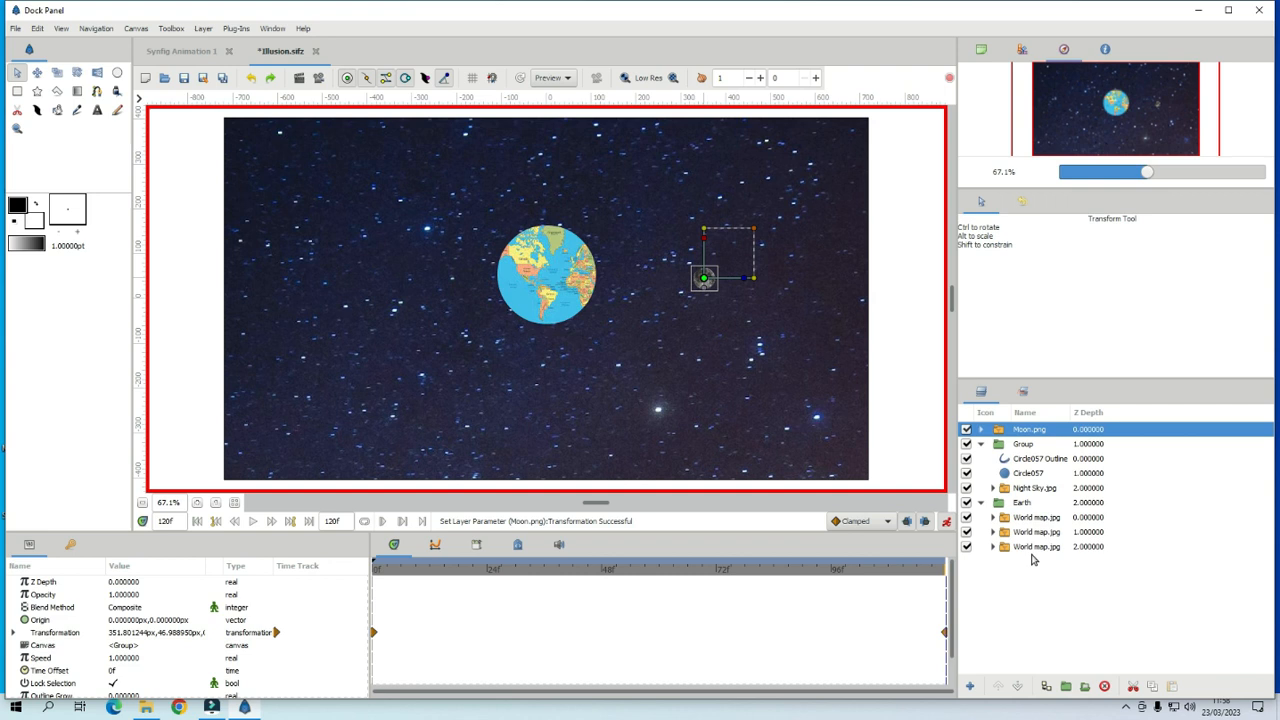
mouse_move(628, 290)
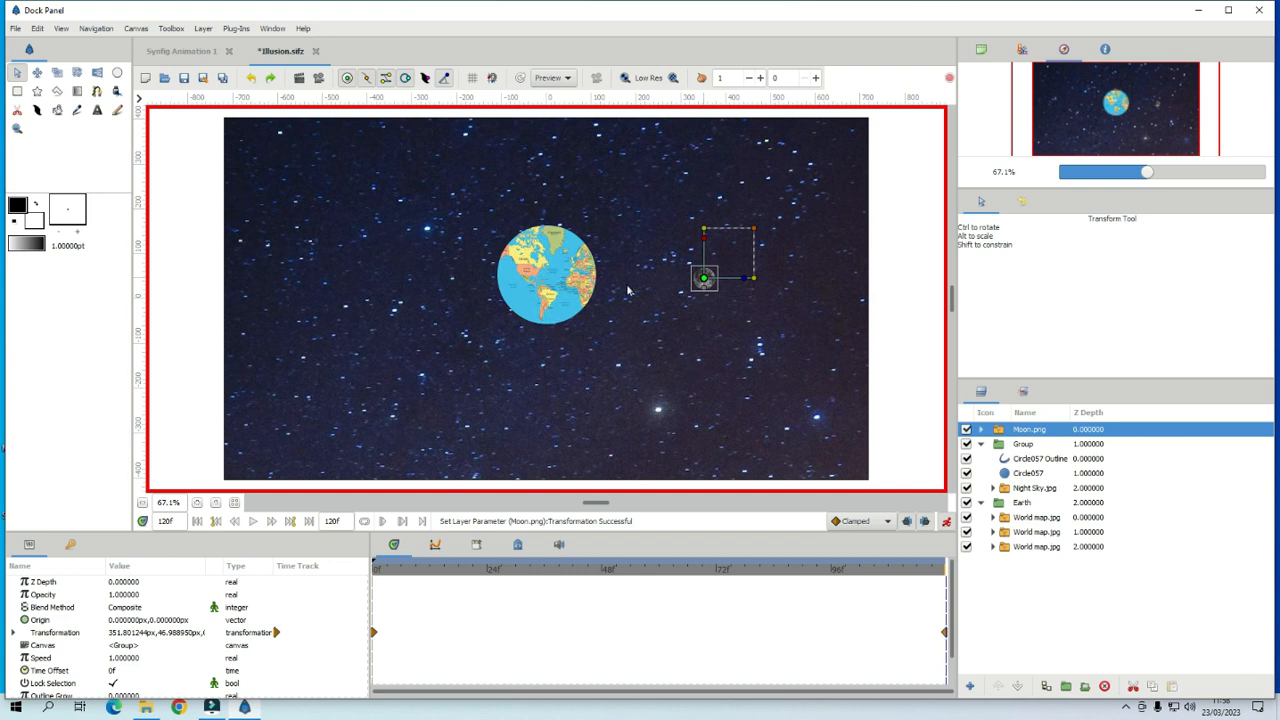
mouse_move(718, 281)
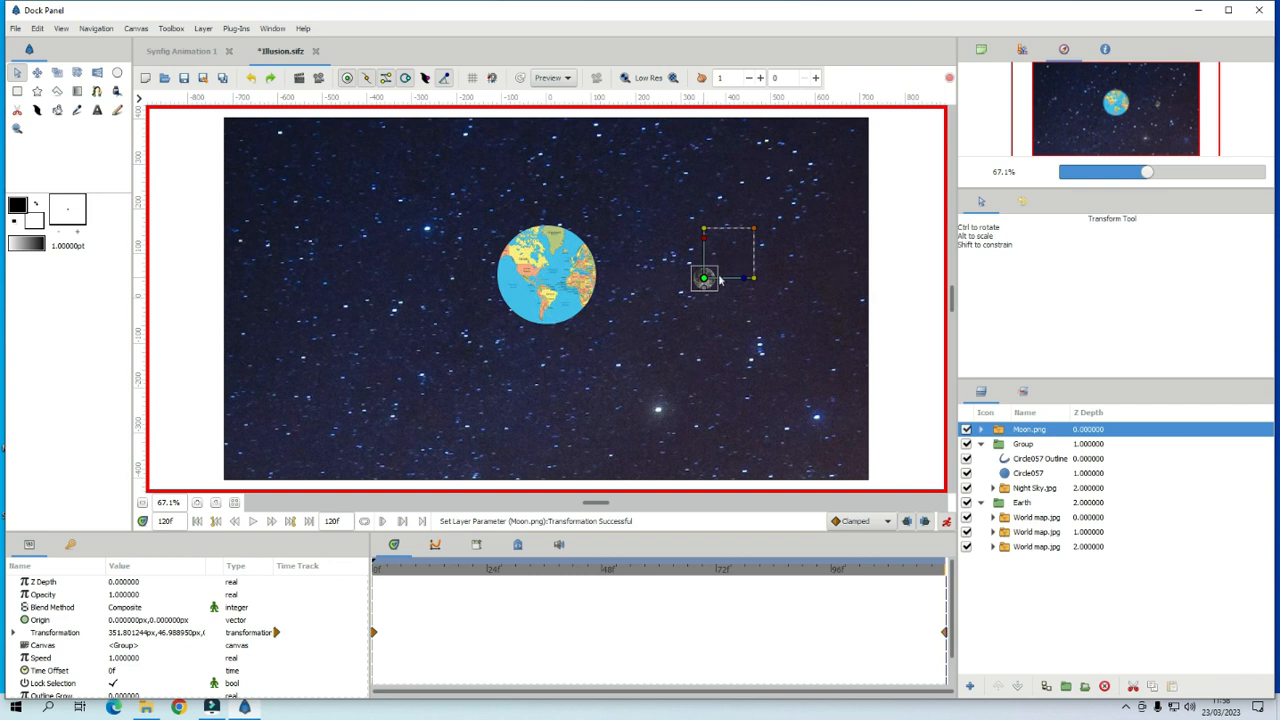
mouse_move(240, 106)
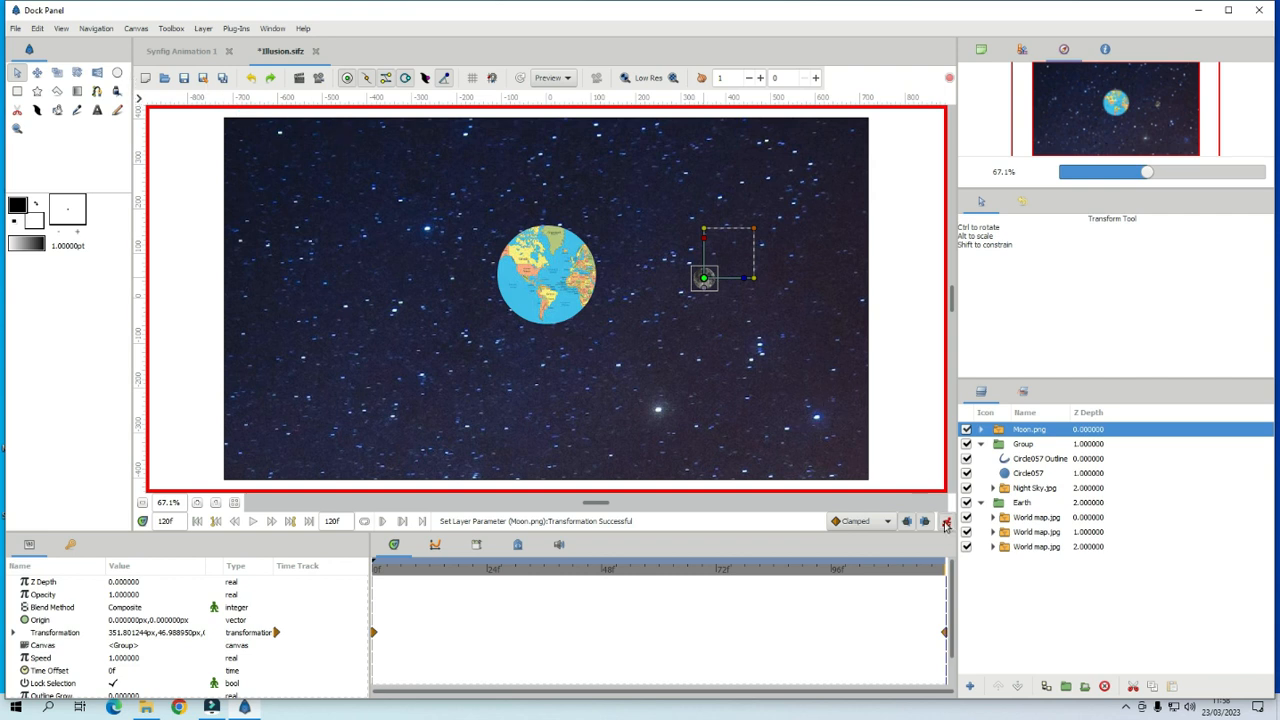
- Turn off animate editing mode and play back the Earth and moon animation
click(945, 521)
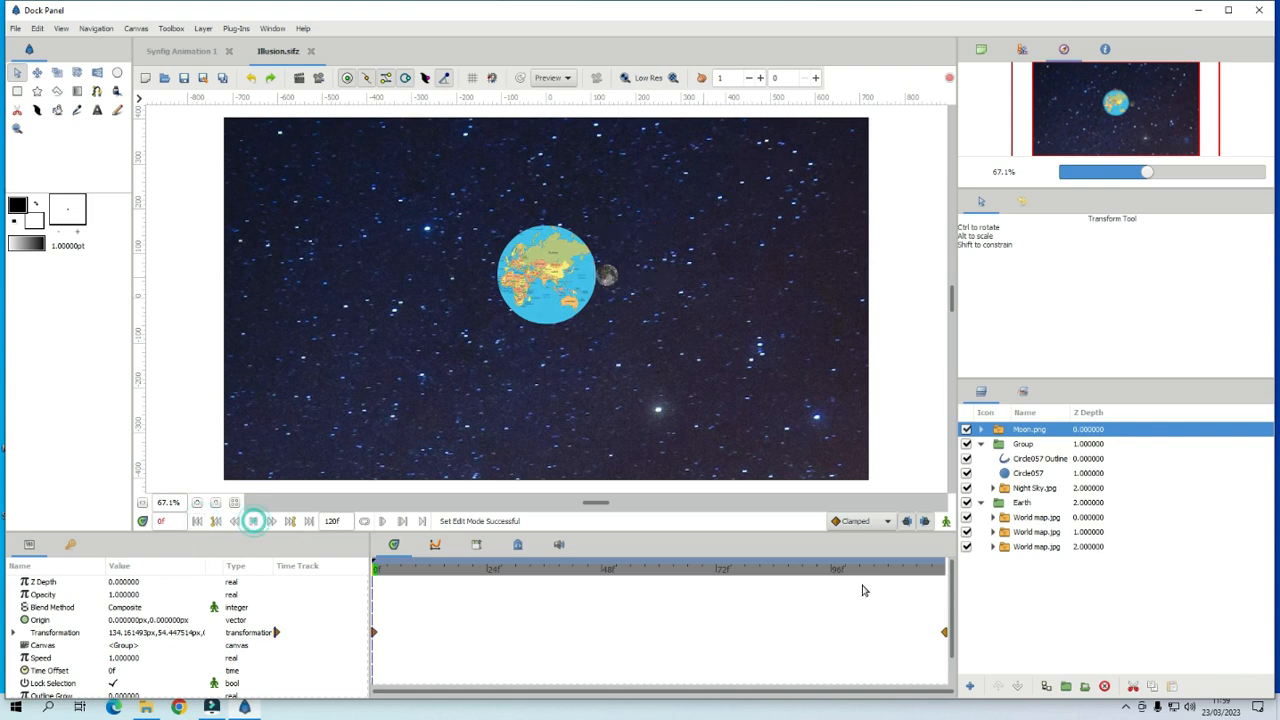
click(253, 520)
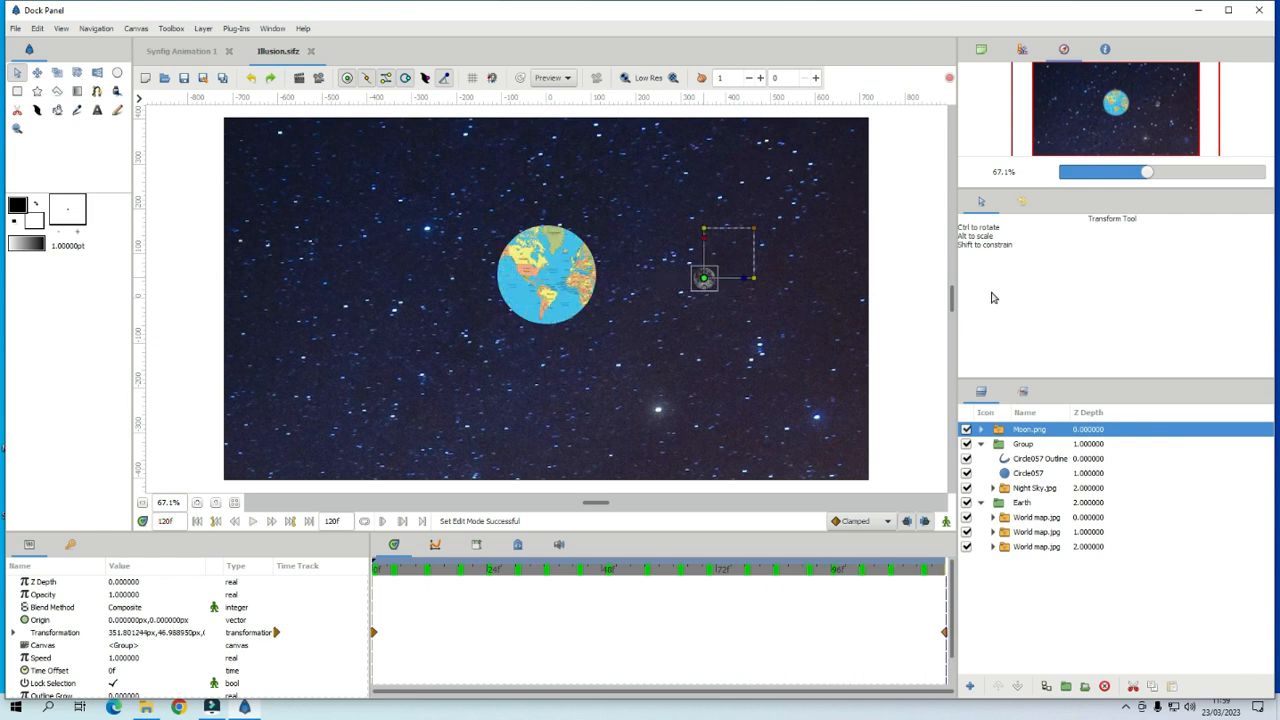
mouse_move(147, 106)
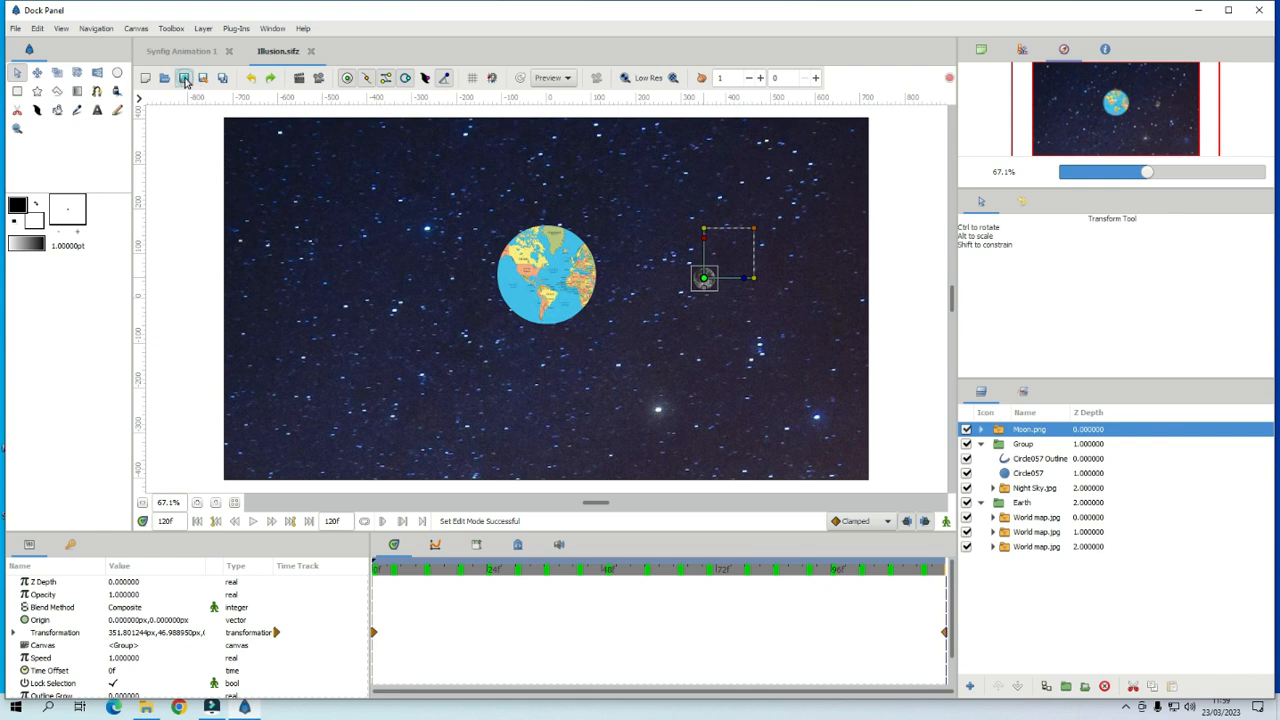
mouse_move(858, 225)
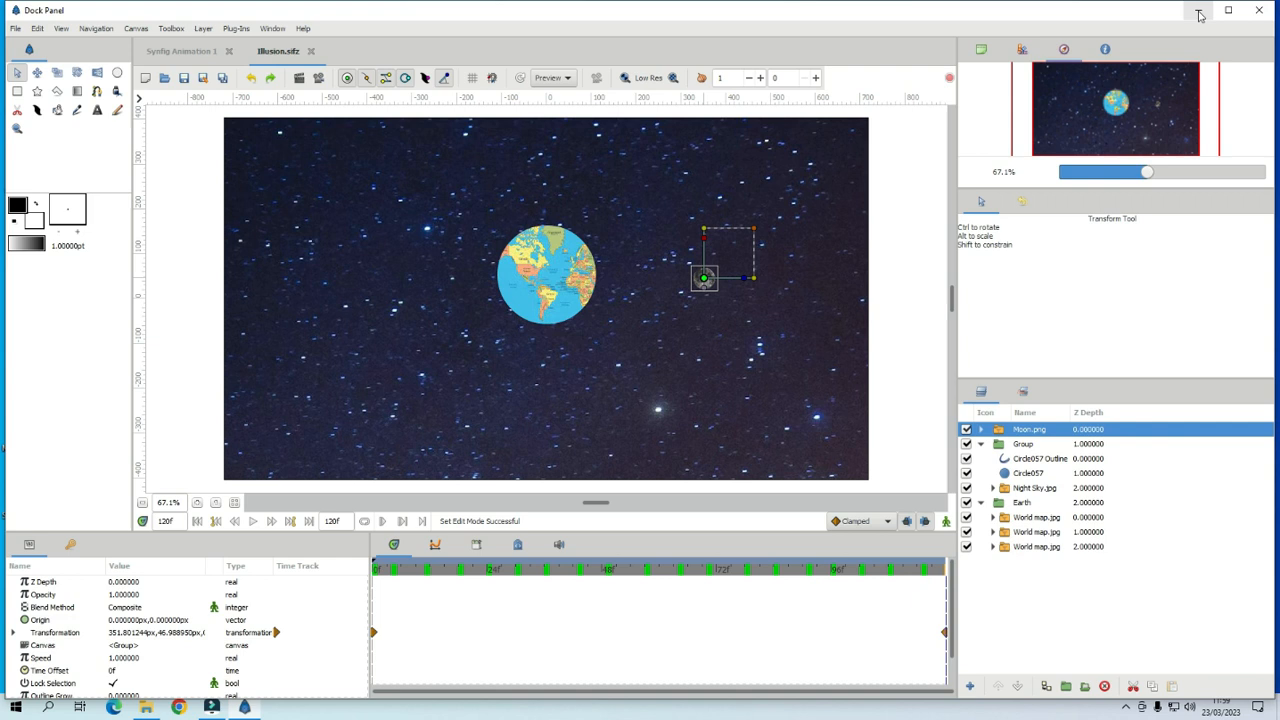
mouse_move(476, 43)
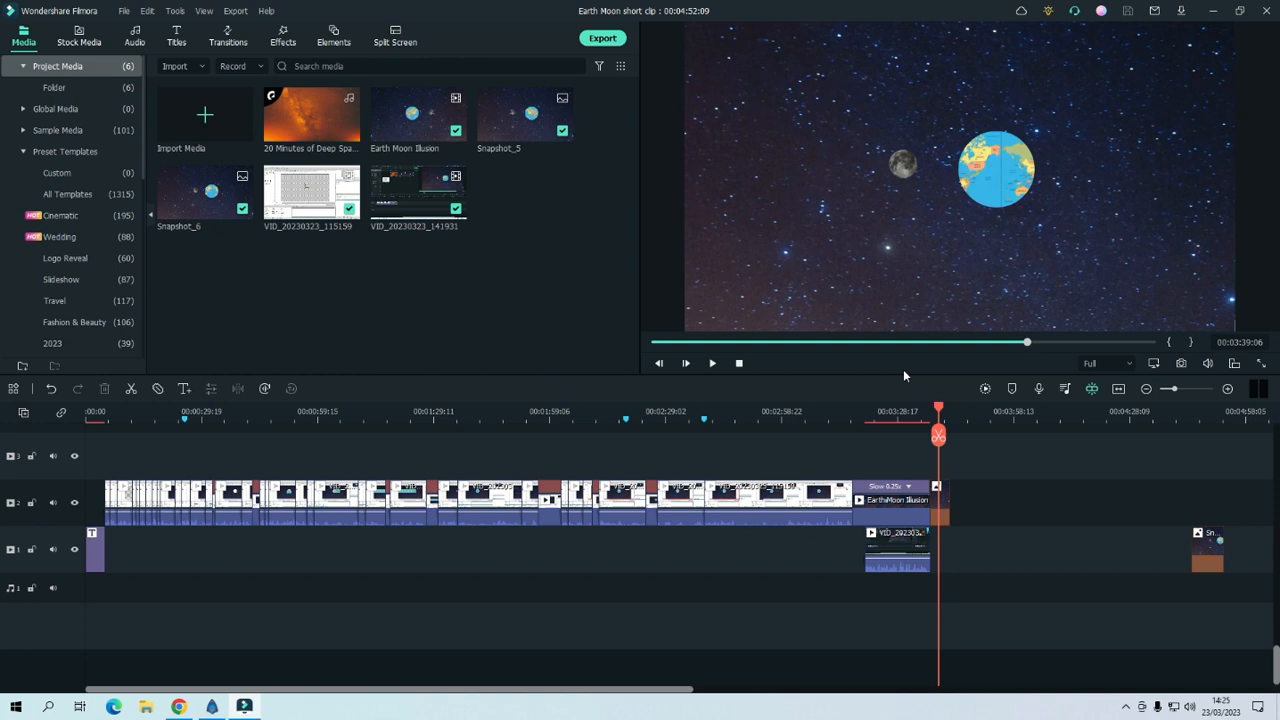
mouse_move(901, 178)
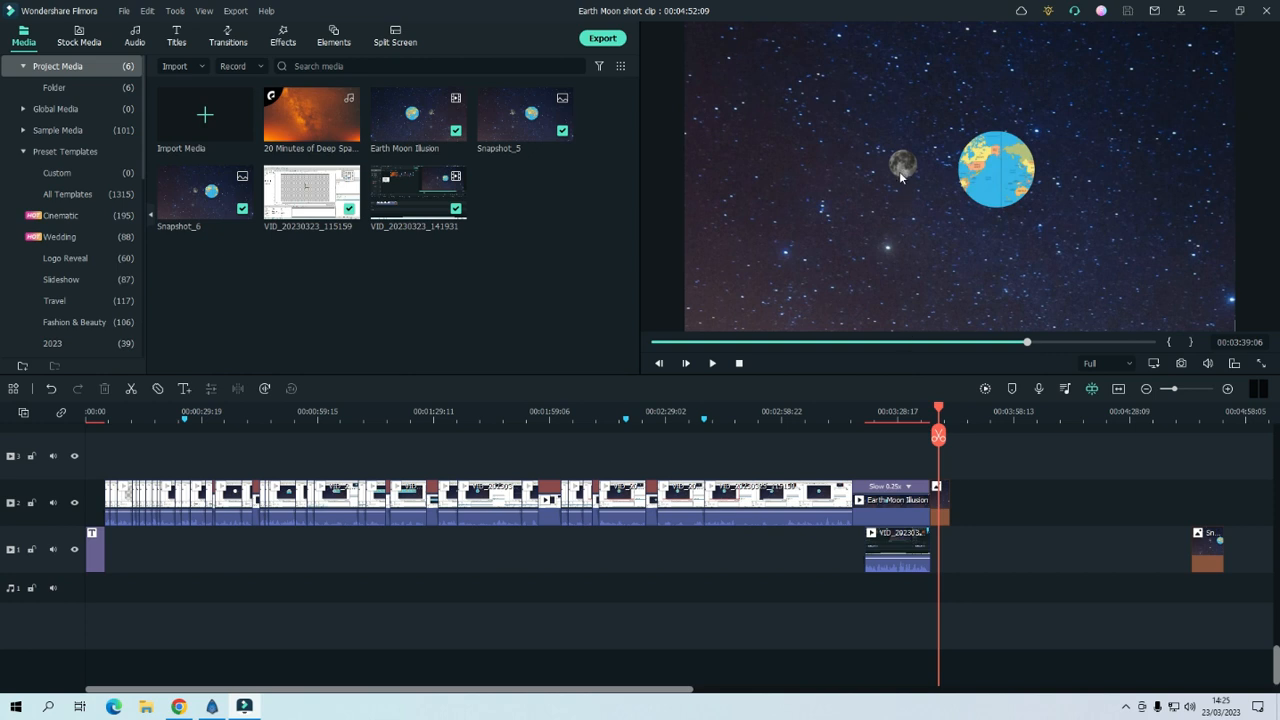
mouse_move(899, 155)
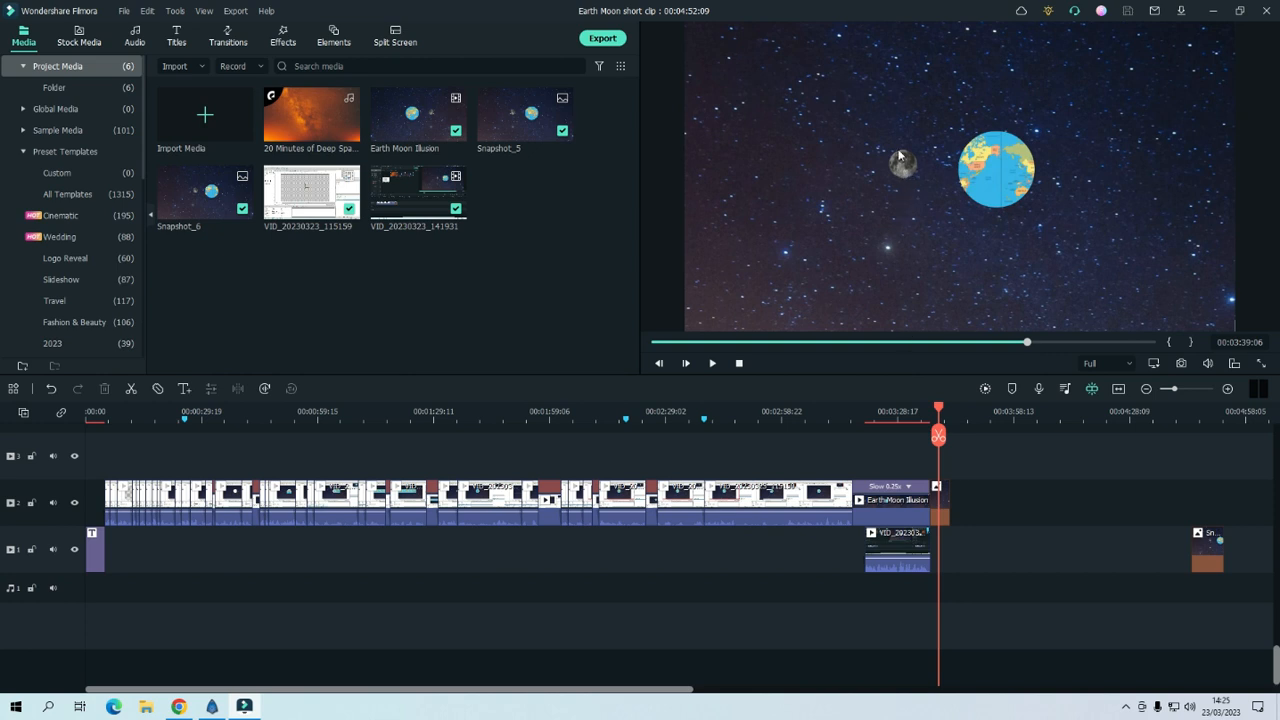
mouse_move(1090, 167)
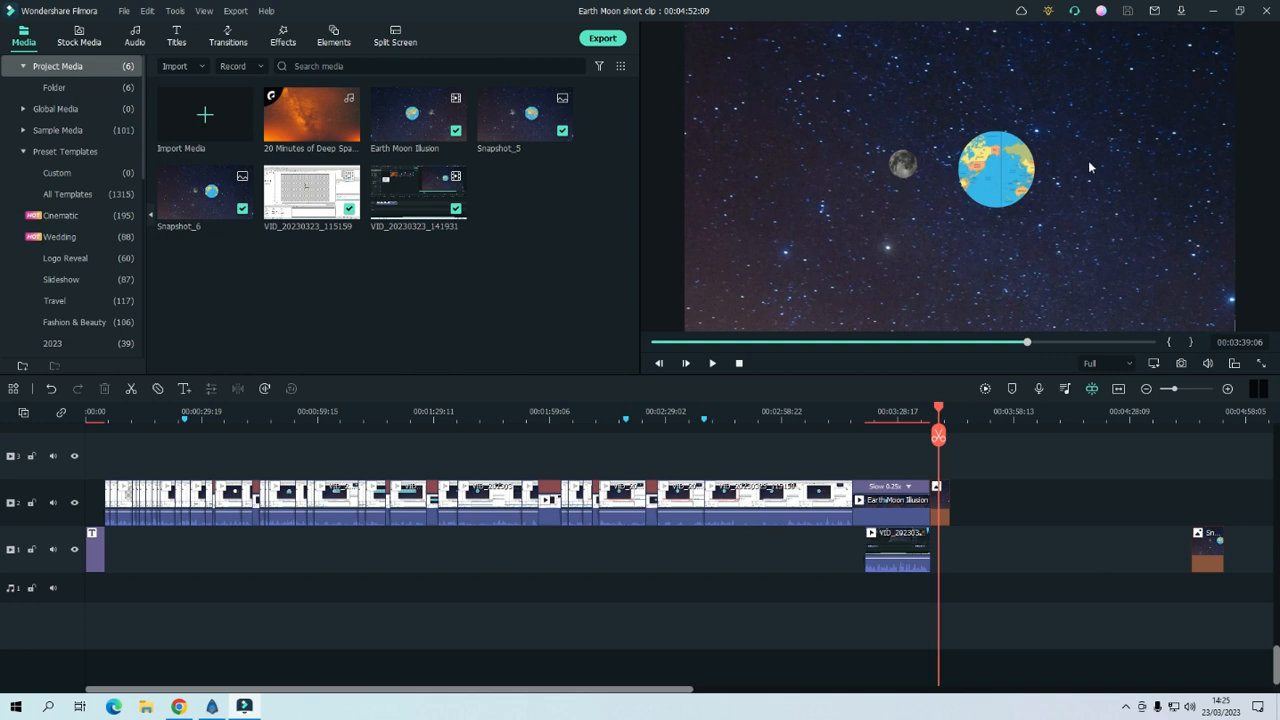
mouse_move(892, 168)
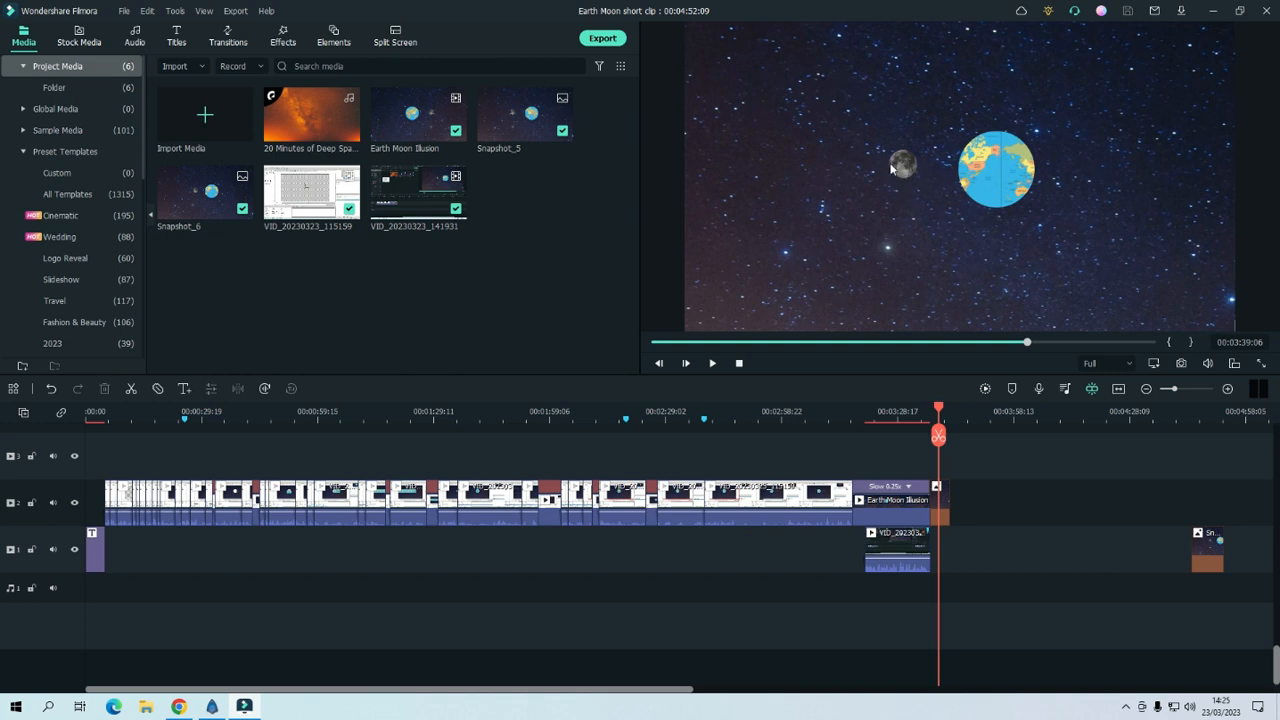
mouse_move(907, 171)
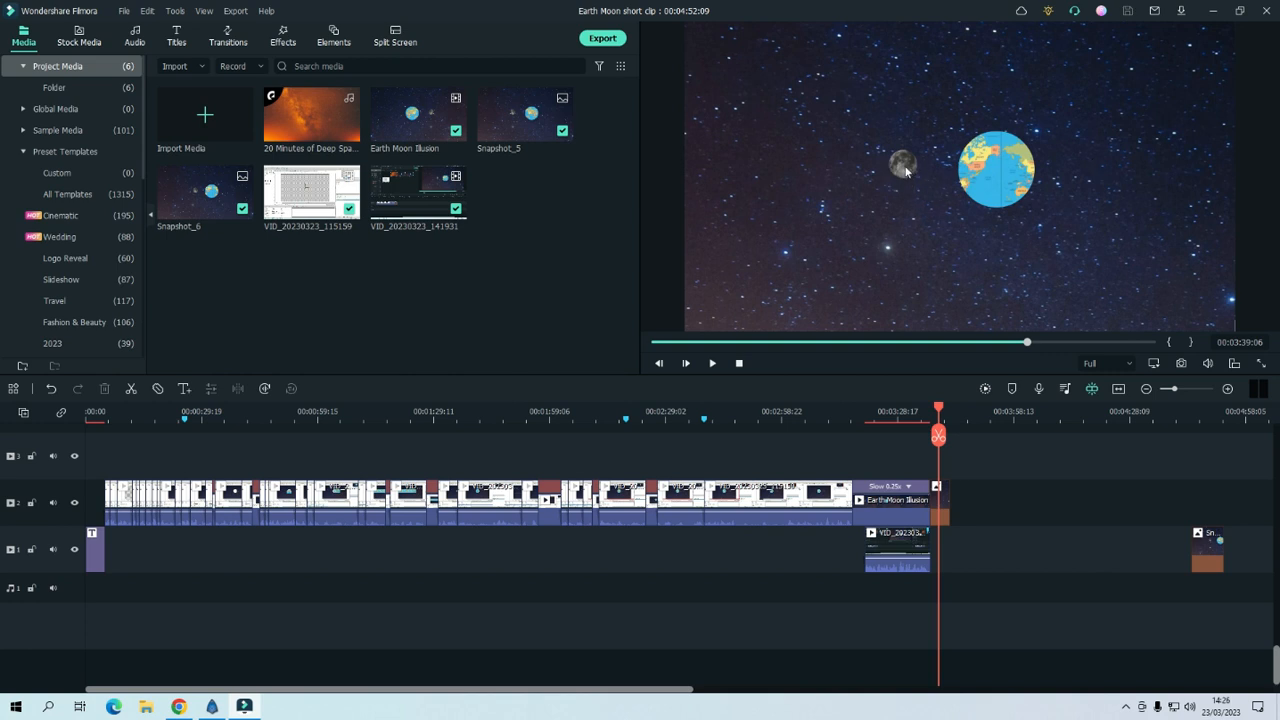